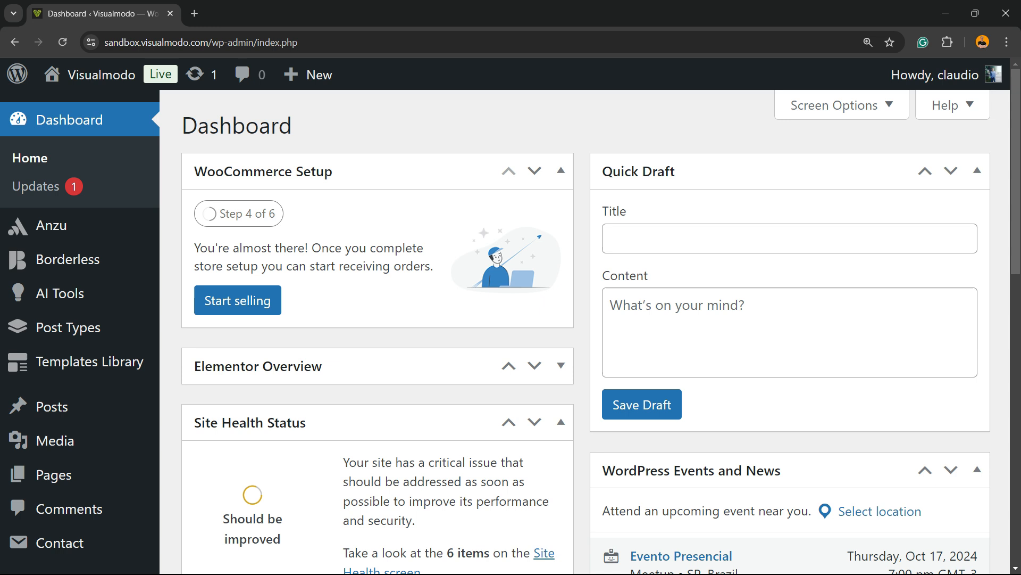
pyautogui.moveTo(36, 186)
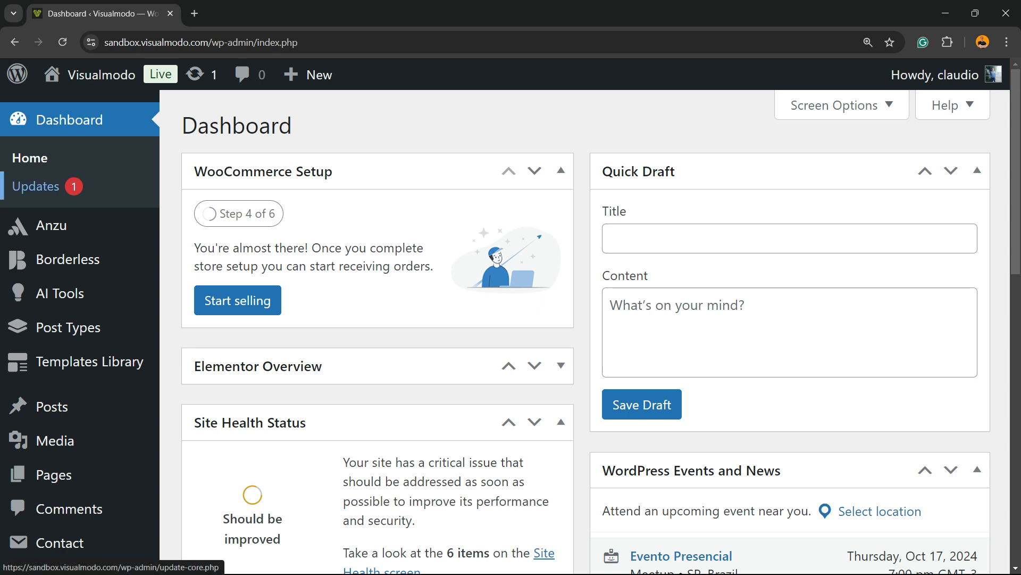
pyautogui.moveTo(51, 226)
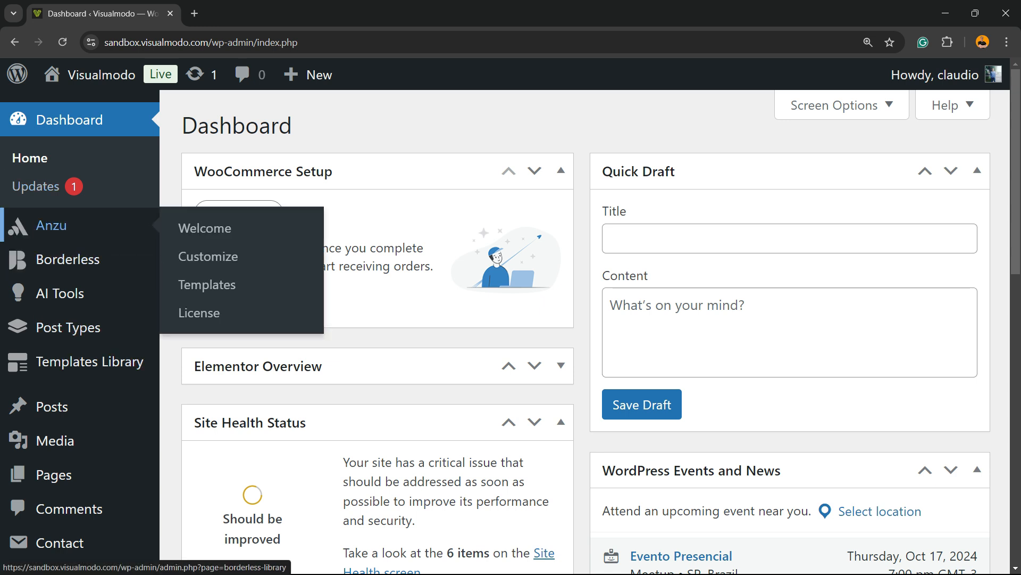
# Step: Open the Posts list showing the published posts Test and Hello world!
pyautogui.click(53, 406)
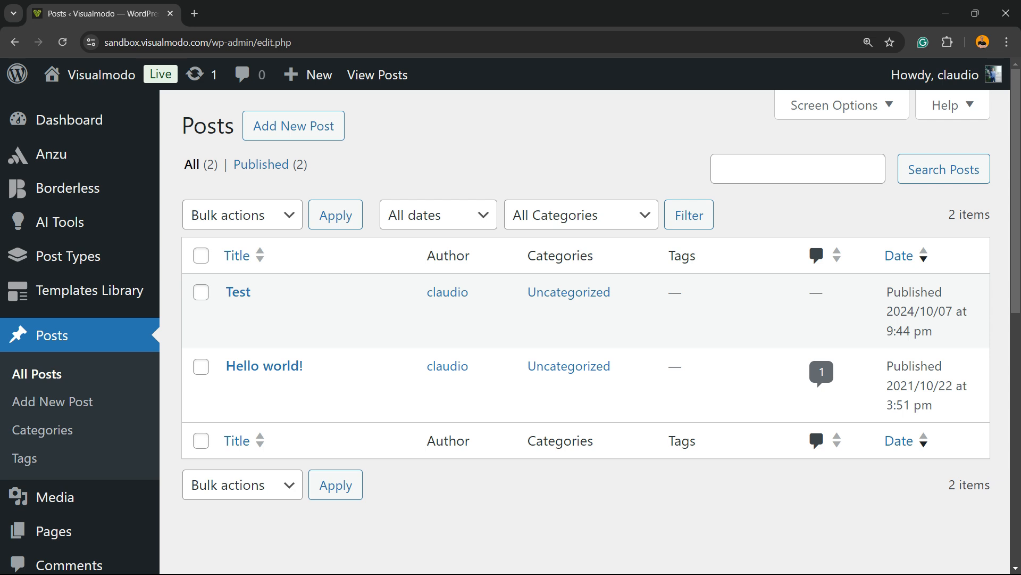
pyautogui.moveTo(67, 255)
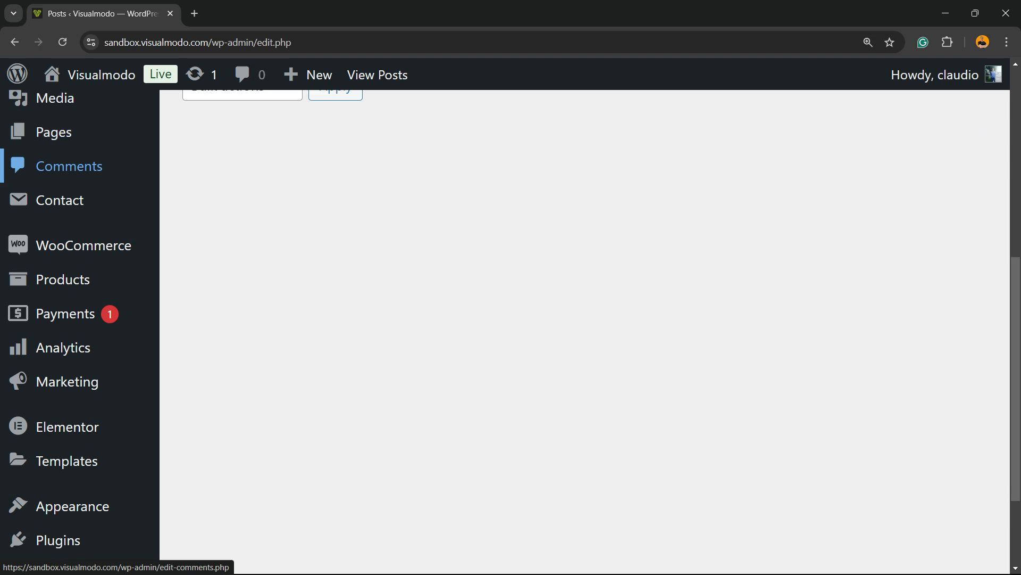
pyautogui.moveTo(57, 539)
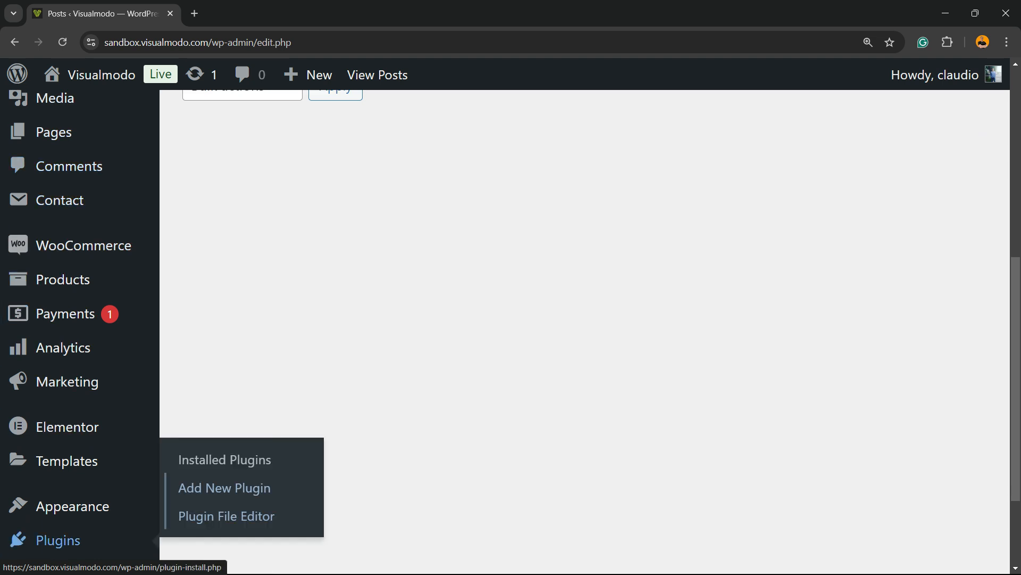
# Step: Search for Internal Link Juicer under Add New Plugin, then install and activate it
pyautogui.click(223, 488)
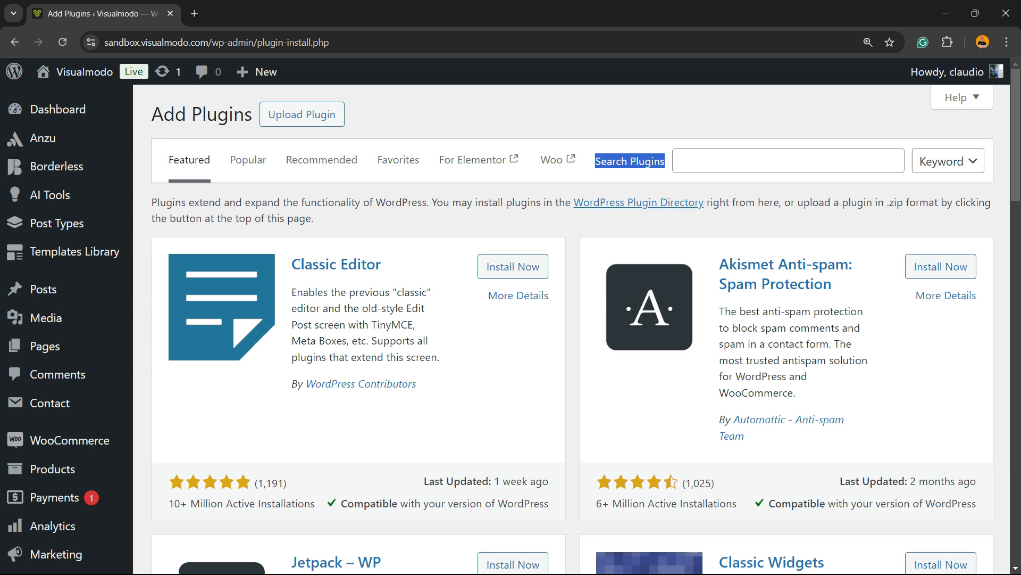
pyautogui.write('Internal Link Juicer')
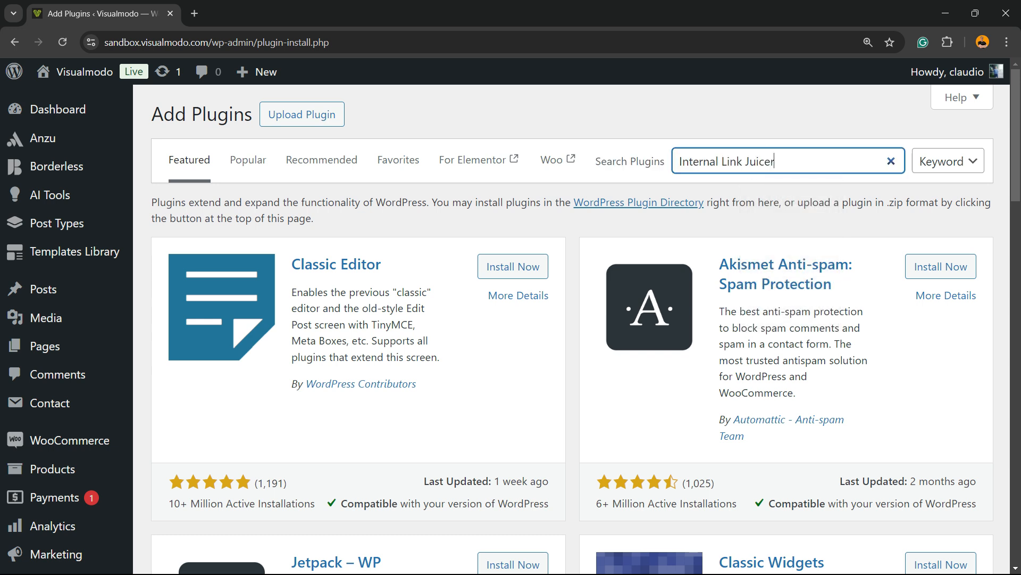
pyautogui.press('Enter')
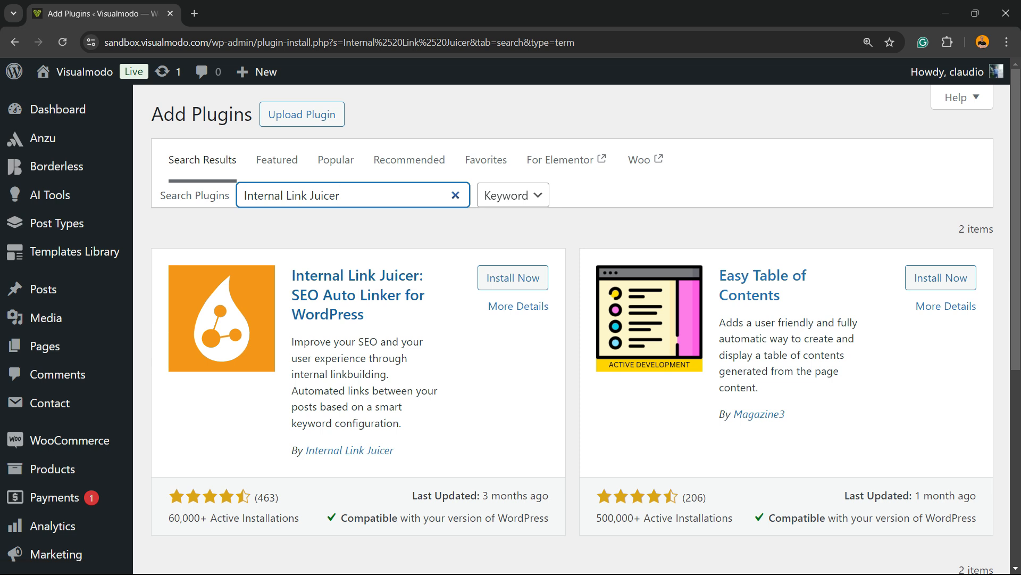
pyautogui.click(513, 277)
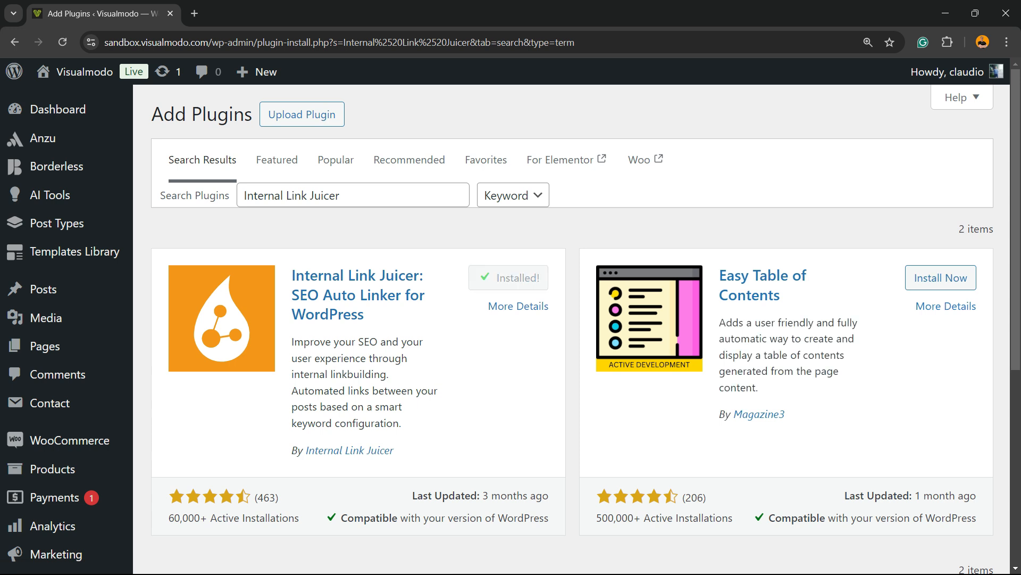
pyautogui.click(508, 277)
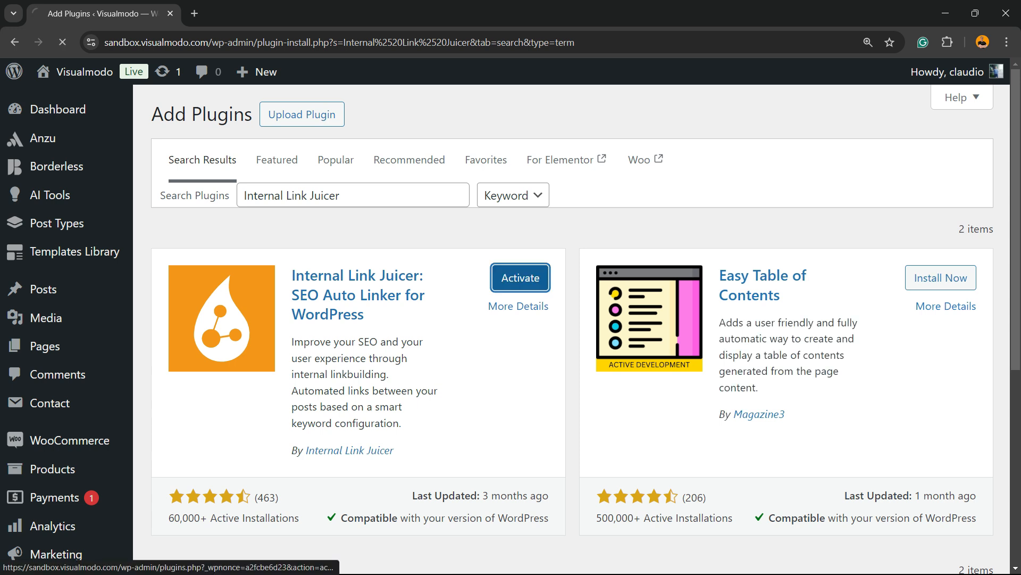
pyautogui.click(520, 278)
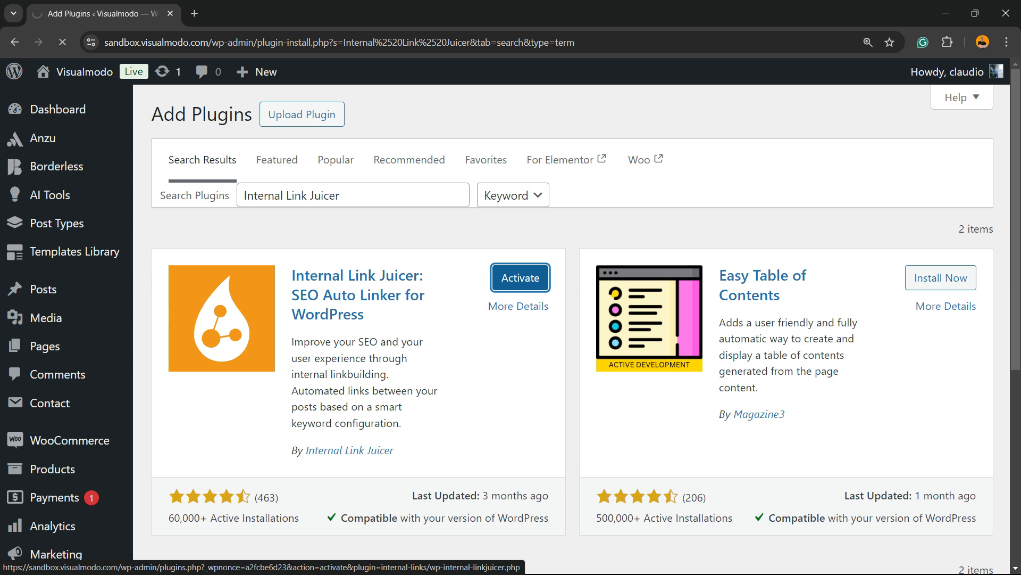
pyautogui.click(519, 277)
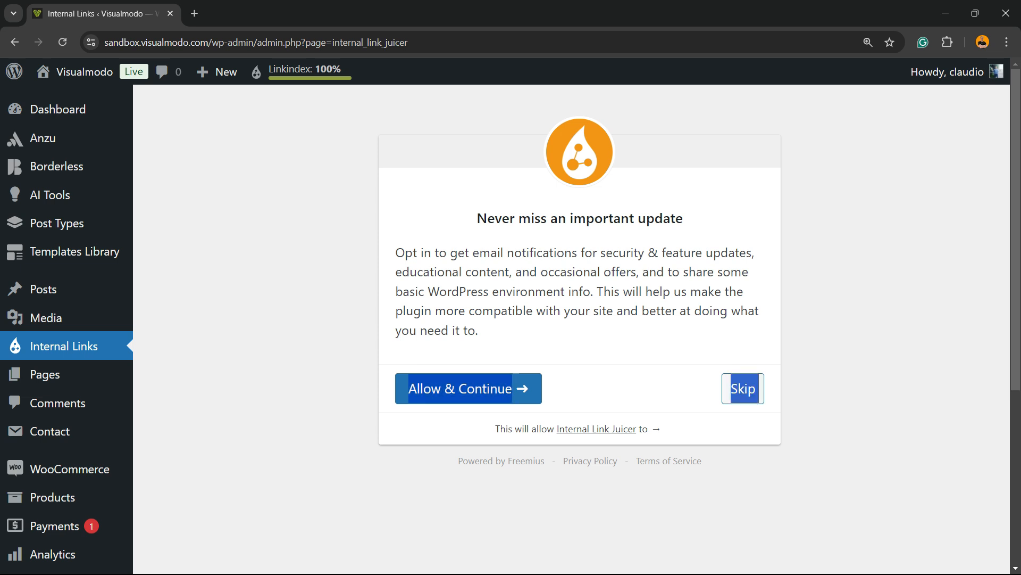
# Step: Skip the email opt-in and scroll the Internal Link Juicer tutorial welcome page
pyautogui.click(742, 388)
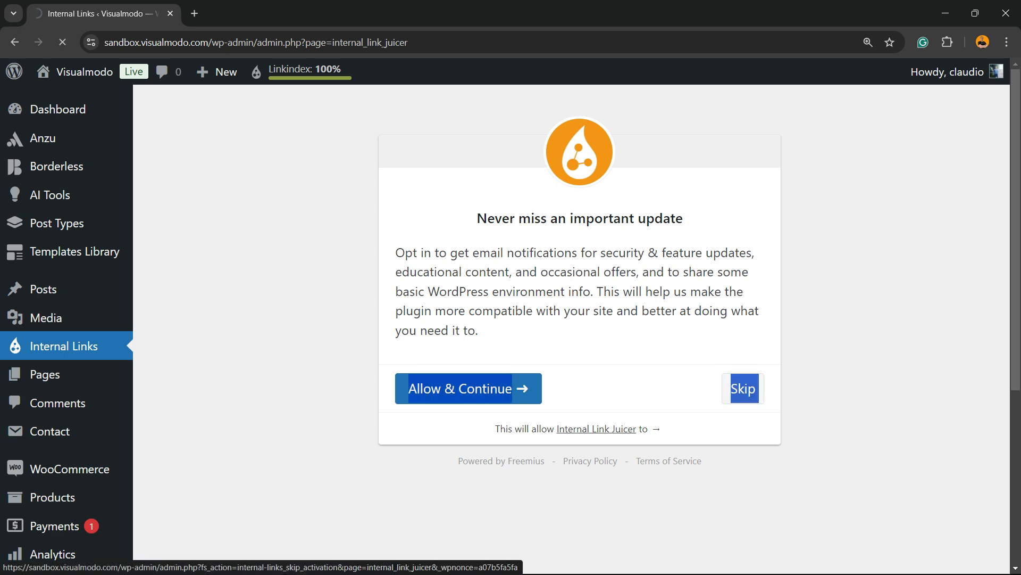
pyautogui.click(742, 389)
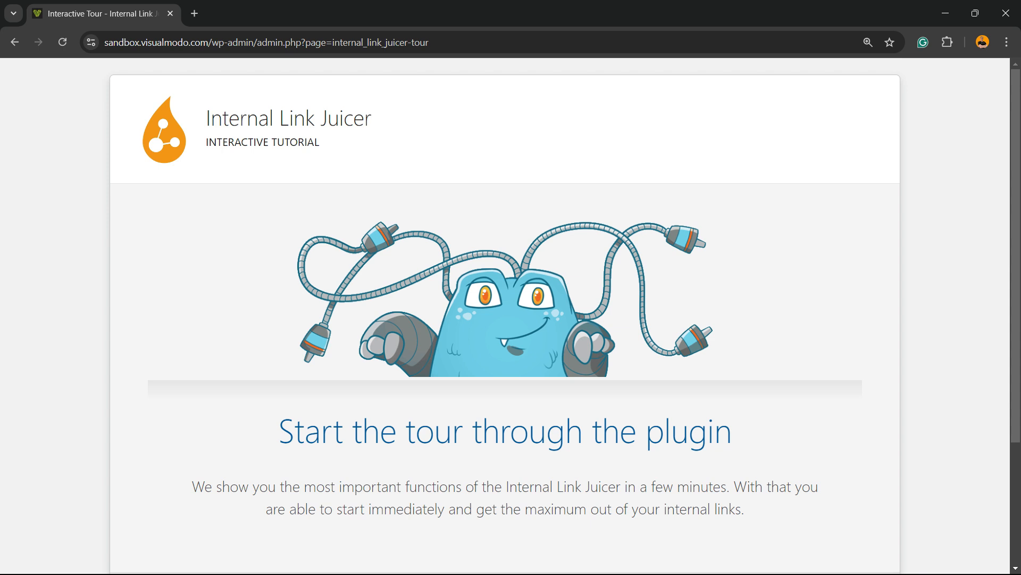
pyautogui.scroll(-3)
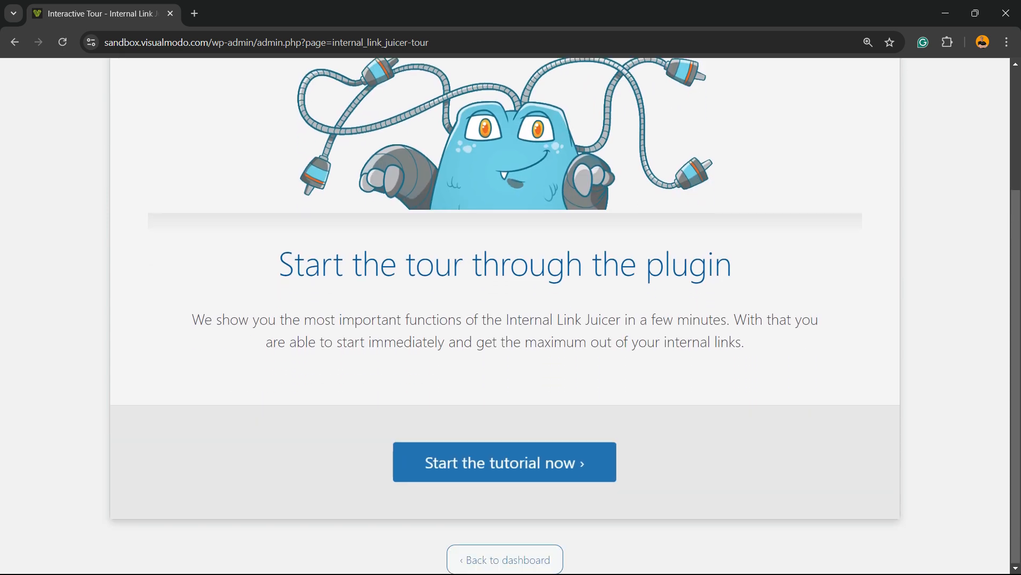
# Step: Start the Internal Link Juicer tutorial and advance to the linking behaviour page
pyautogui.click(504, 462)
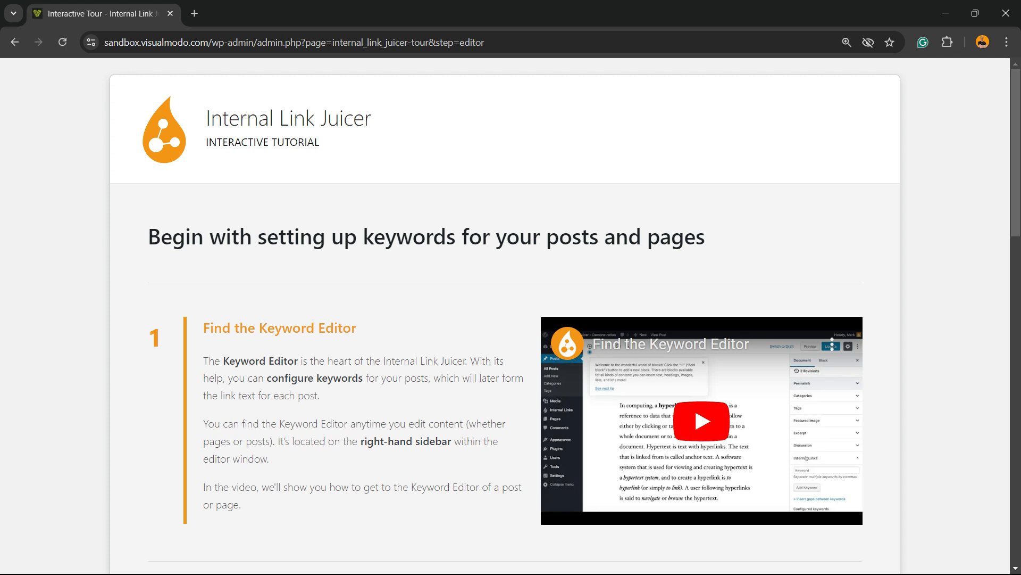
pyautogui.scroll(-3)
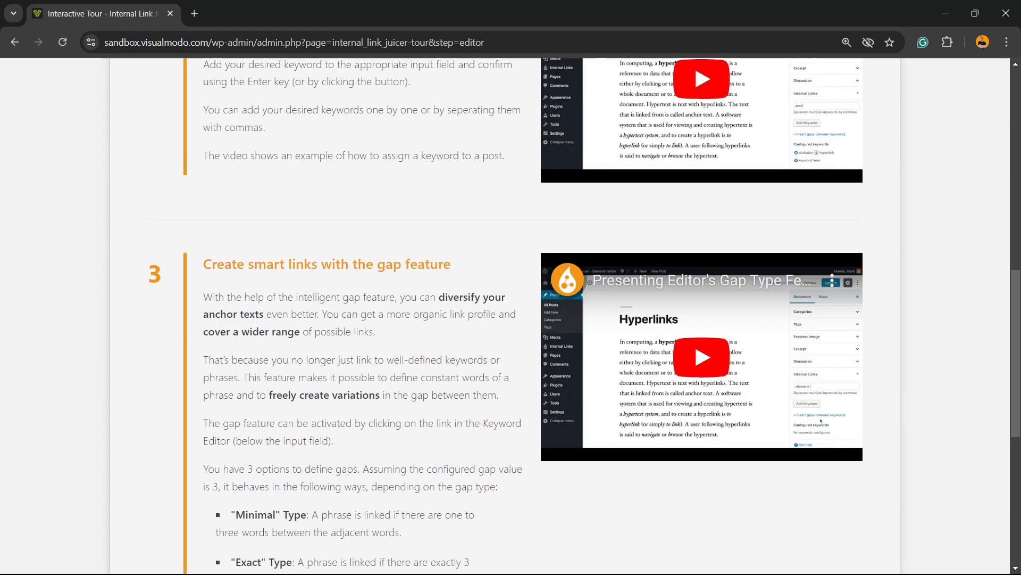
pyautogui.scroll(-3)
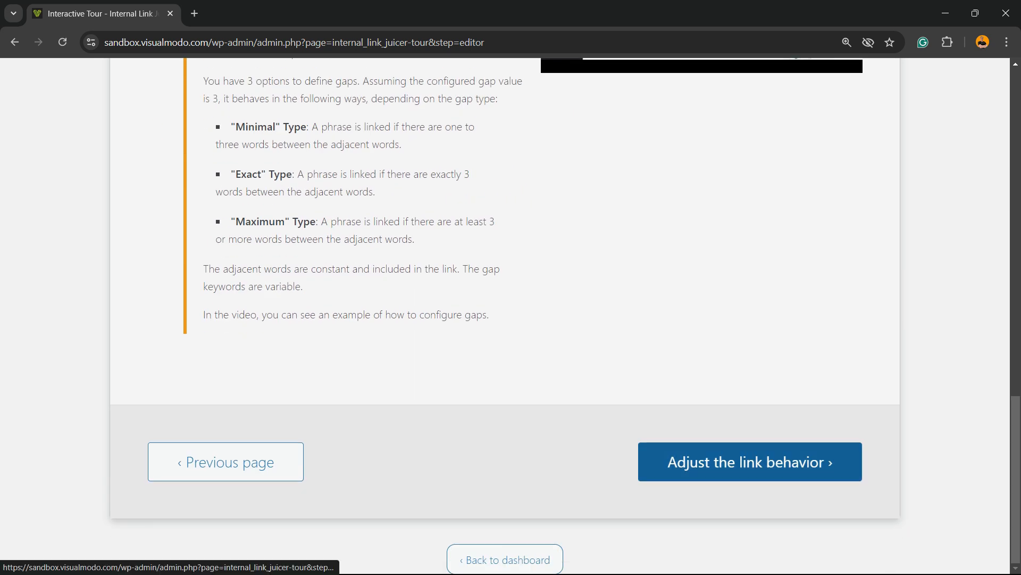
pyautogui.click(749, 461)
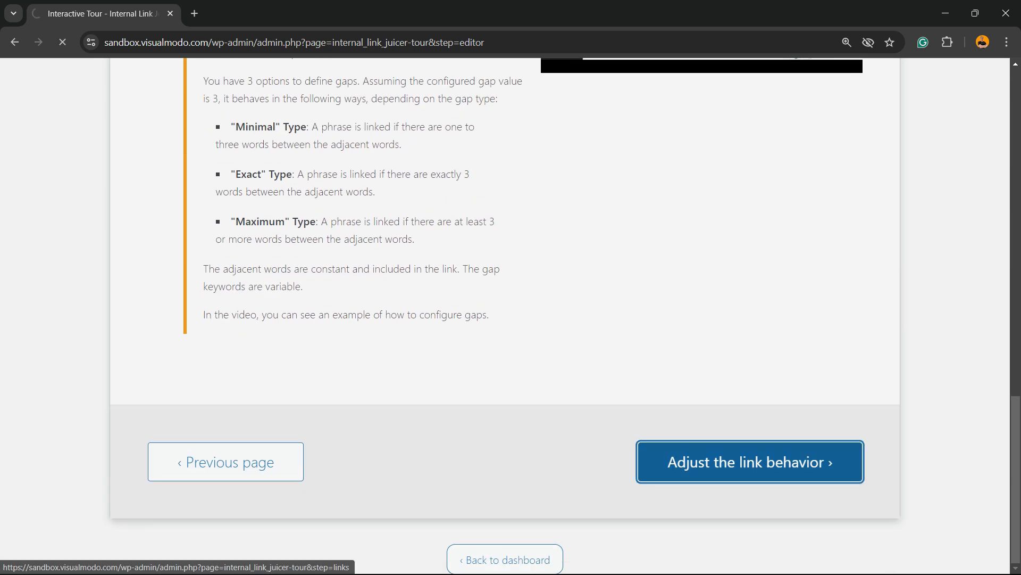
pyautogui.click(748, 461)
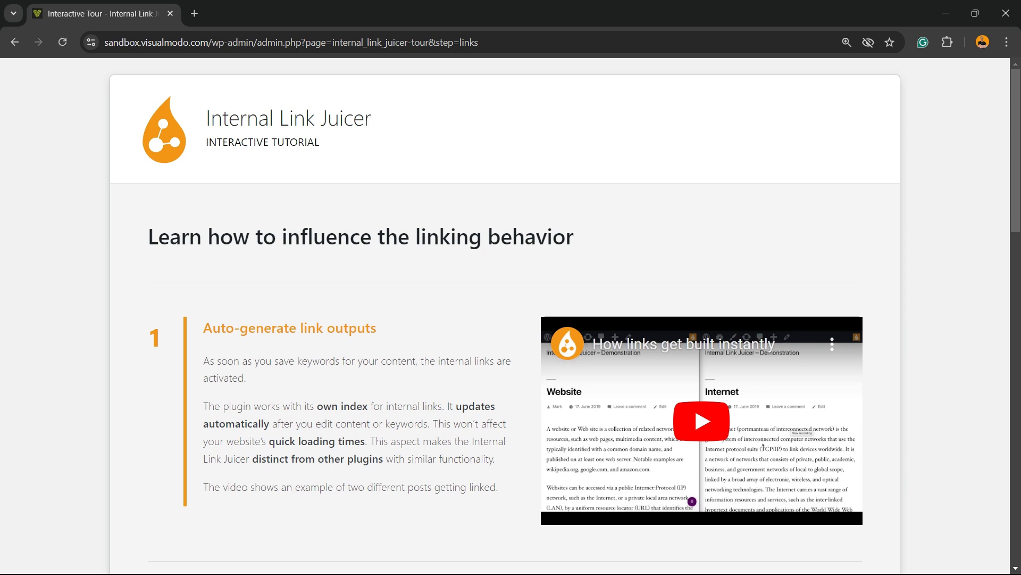
# Step: Read the linking behaviour and important settings pages, reaching the pro version features page
pyautogui.scroll(-3)
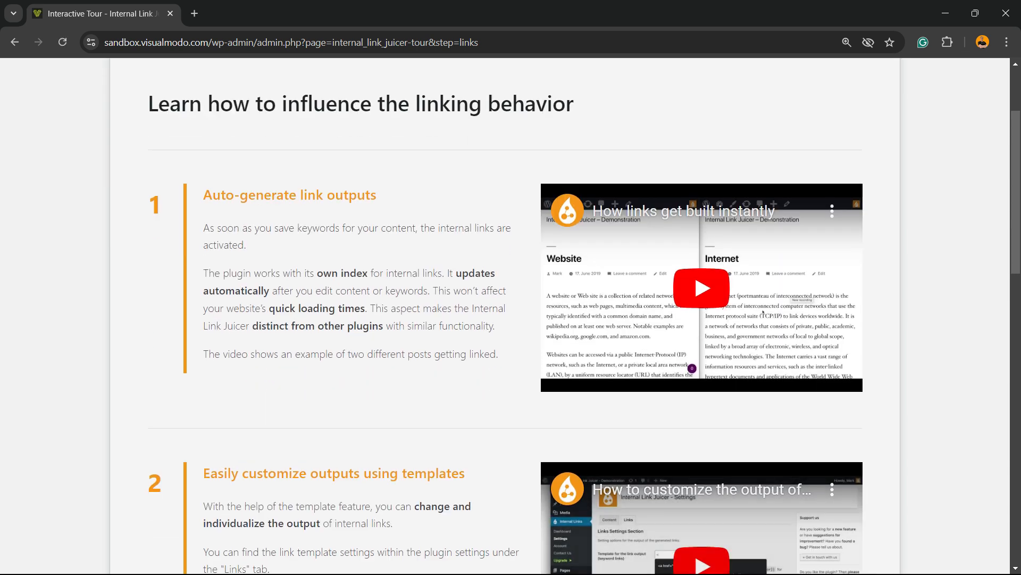
pyautogui.scroll(-3)
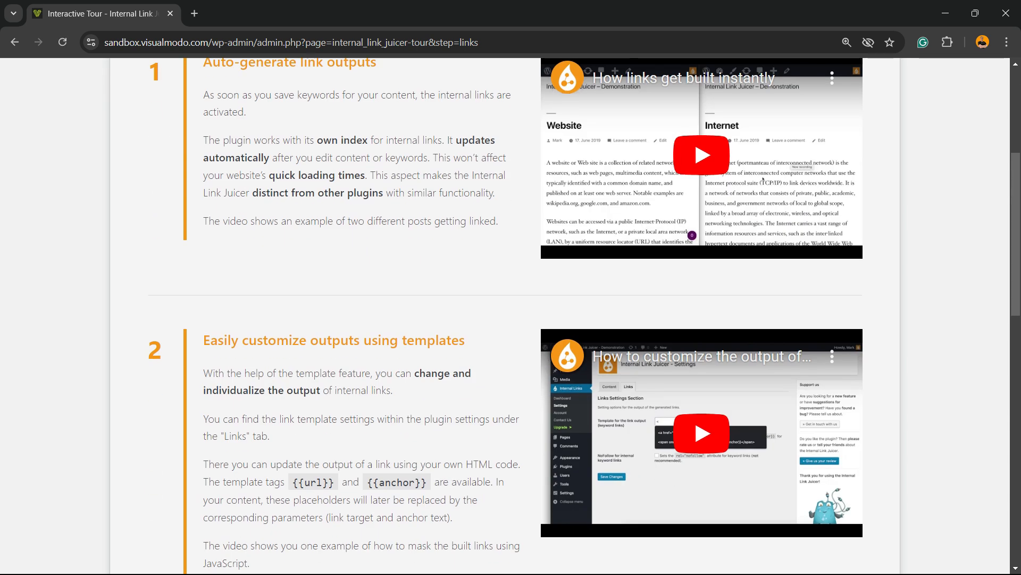
pyautogui.scroll(-3)
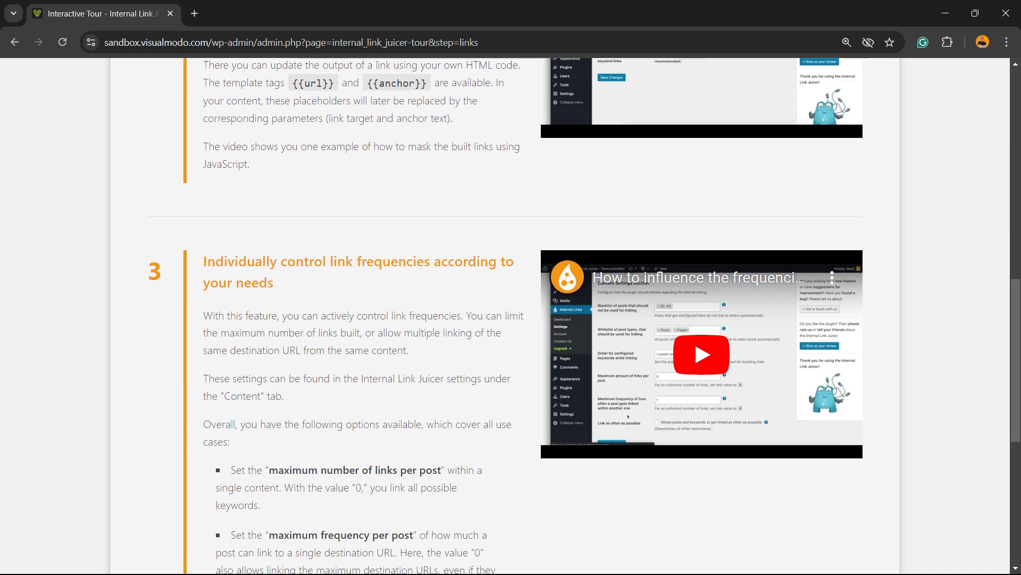
pyautogui.scroll(-3)
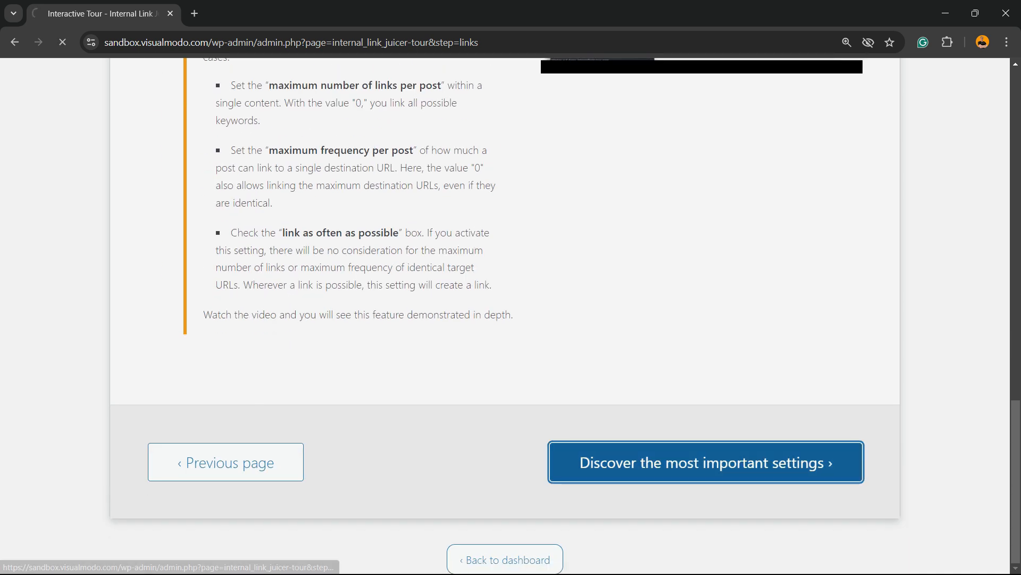
pyautogui.click(705, 462)
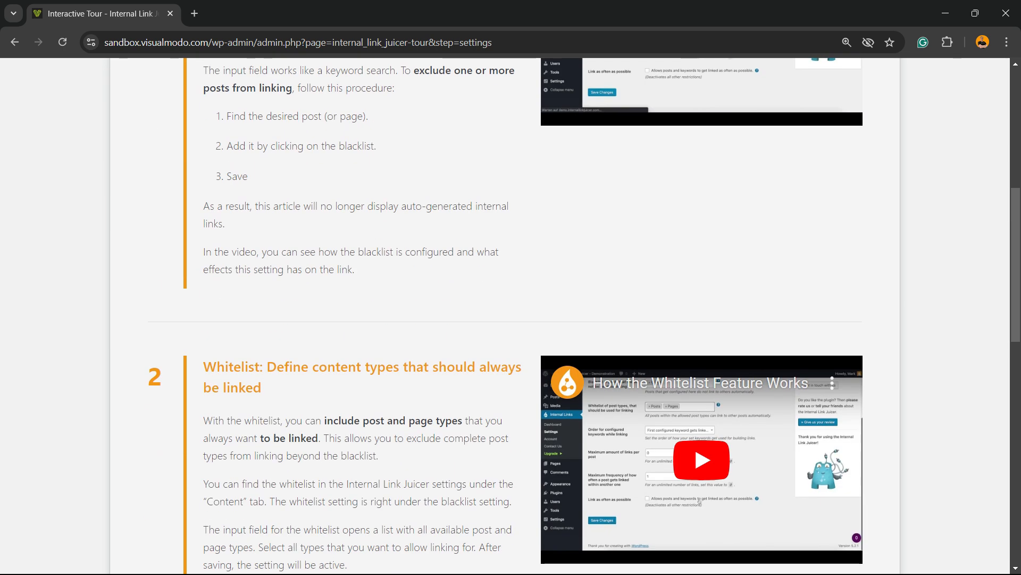
pyautogui.scroll(-3)
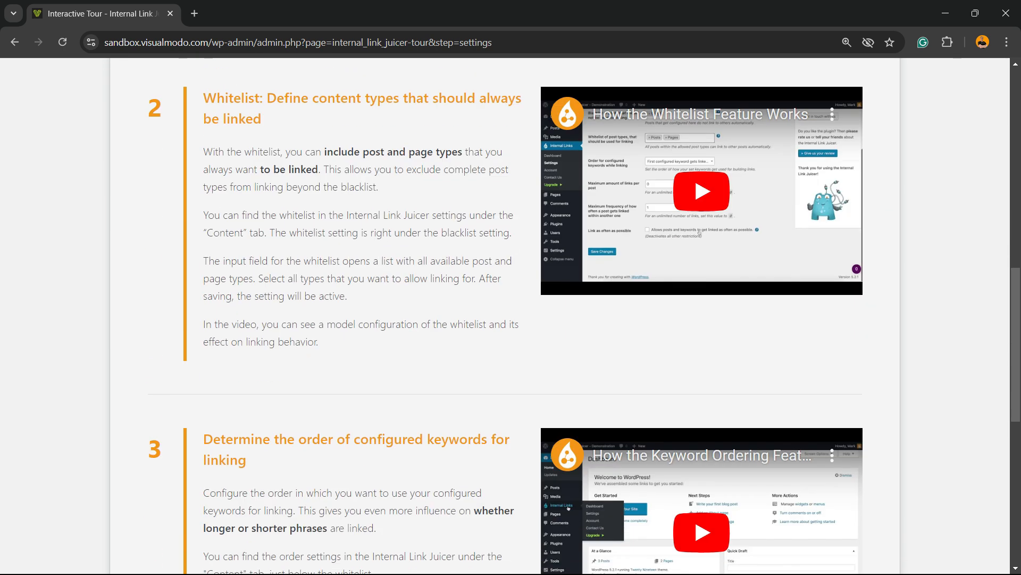
pyautogui.scroll(-3)
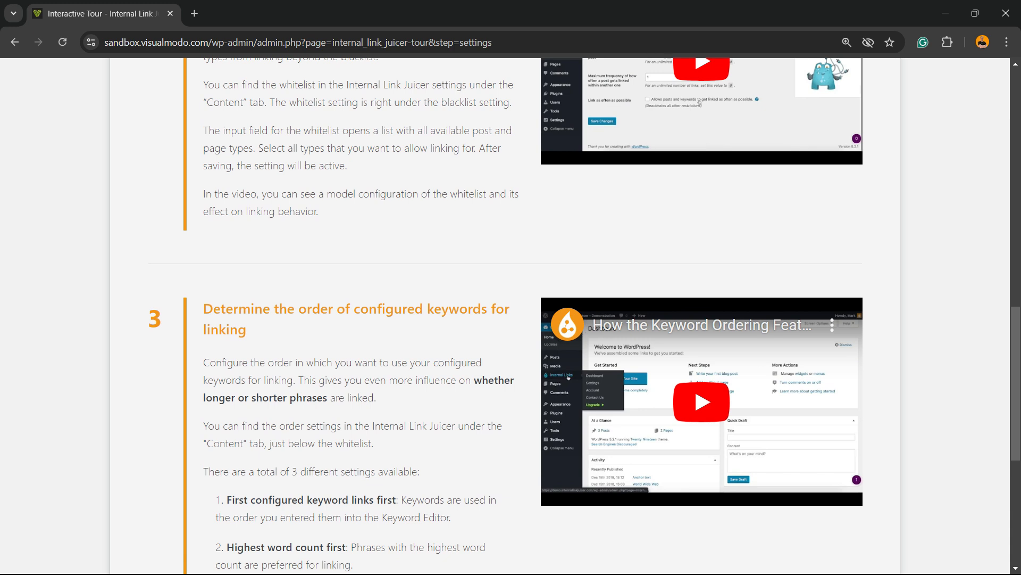
pyautogui.scroll(-3)
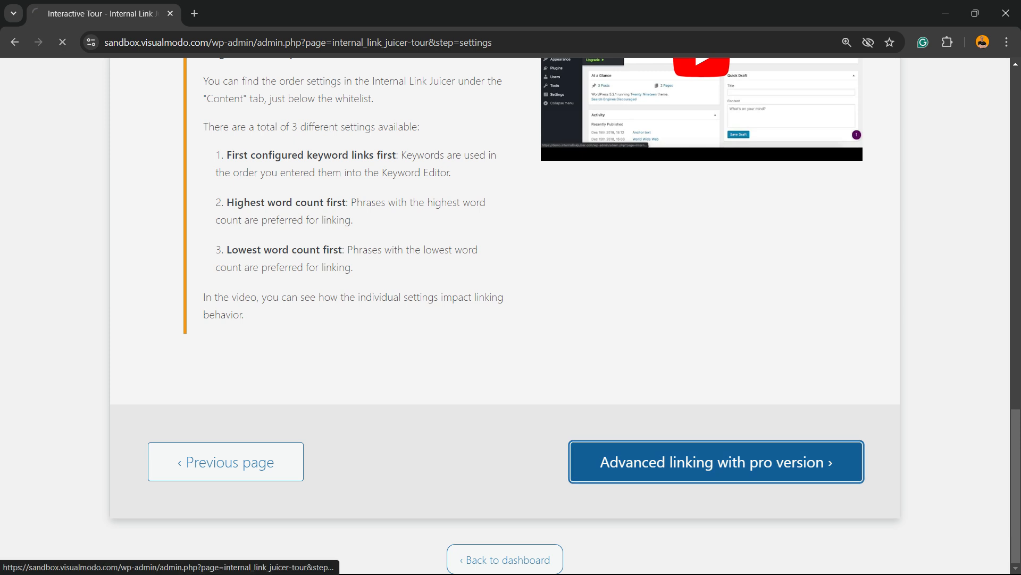
pyautogui.click(715, 461)
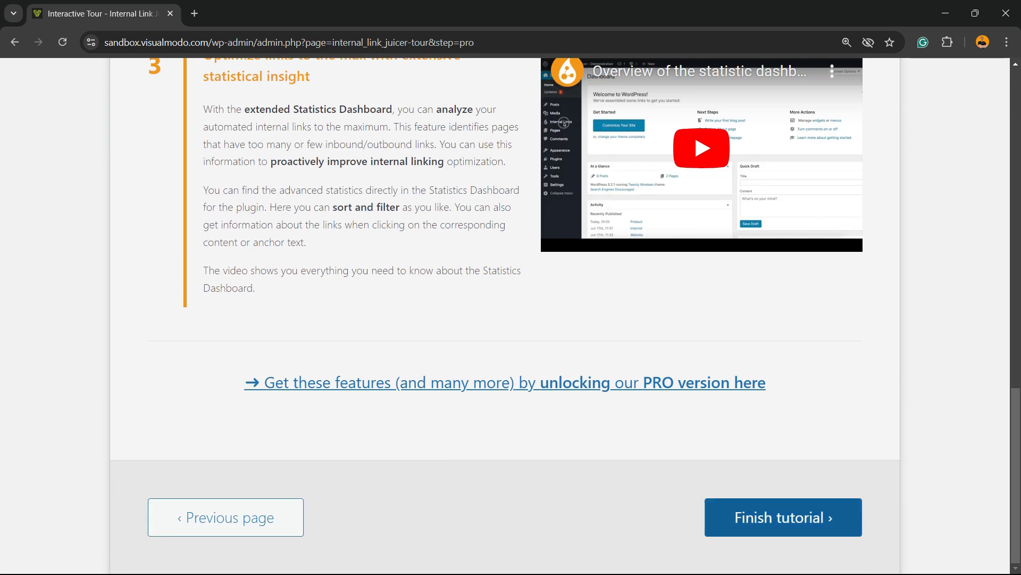
# Step: Finish the tutorial and open All Pages, scrolling down to the Home page row
pyautogui.click(783, 516)
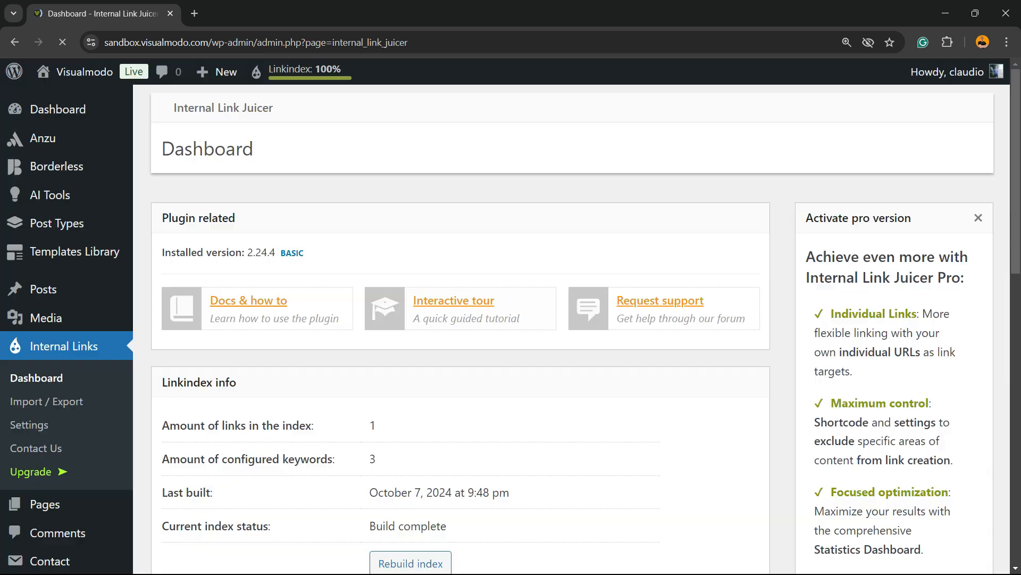
pyautogui.scroll(-3)
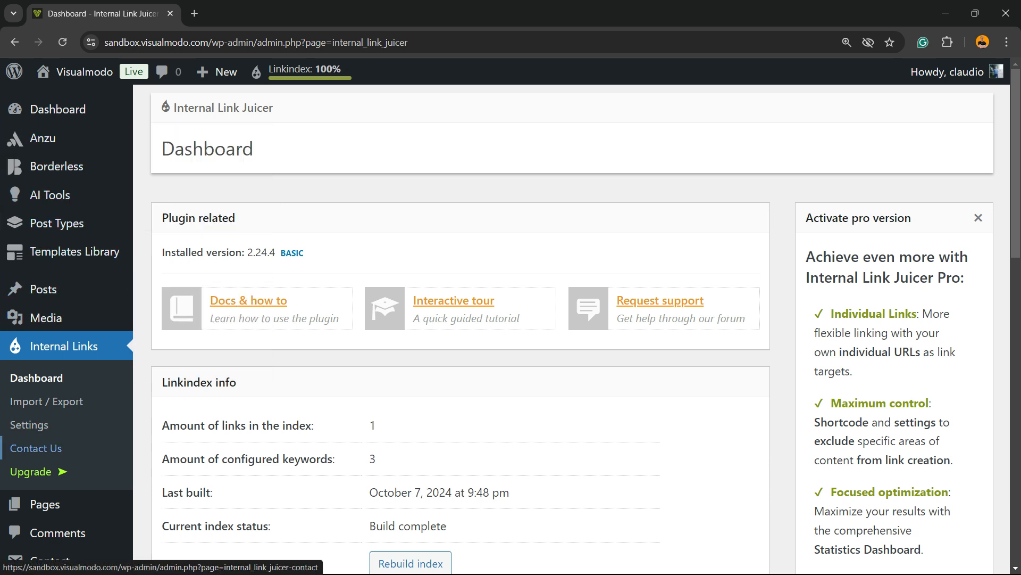
pyautogui.click(44, 504)
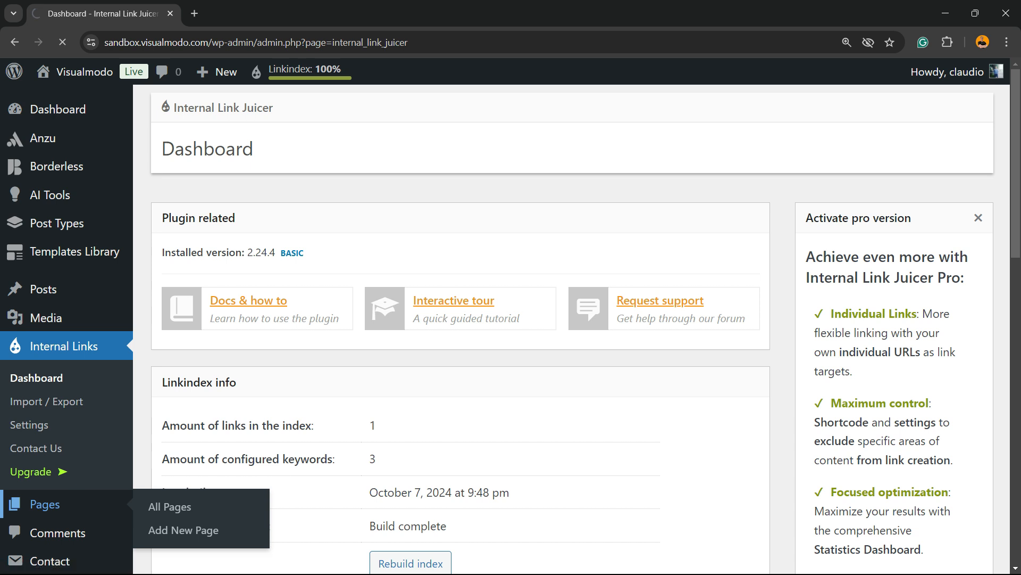
pyautogui.click(169, 506)
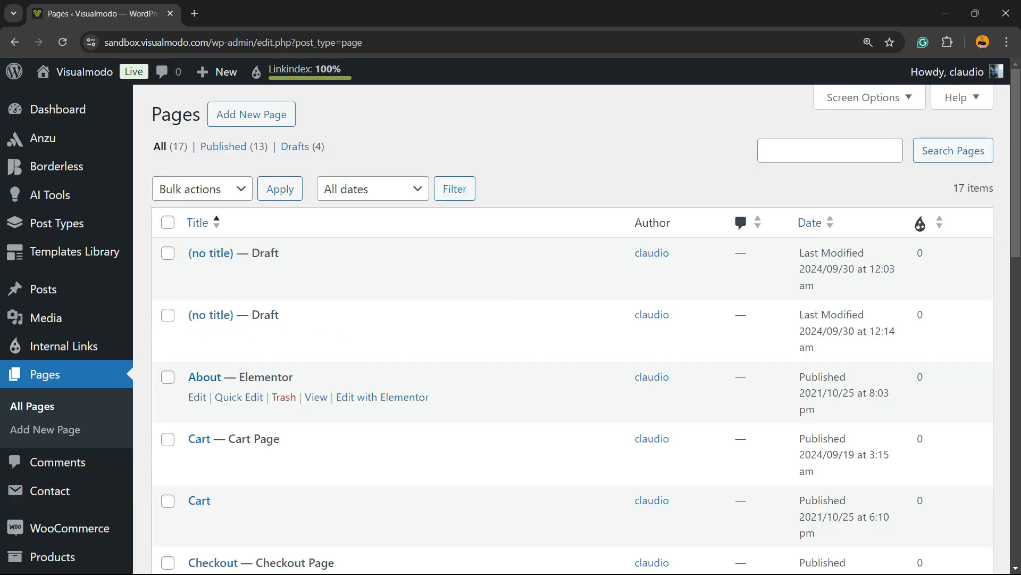
pyautogui.scroll(-3)
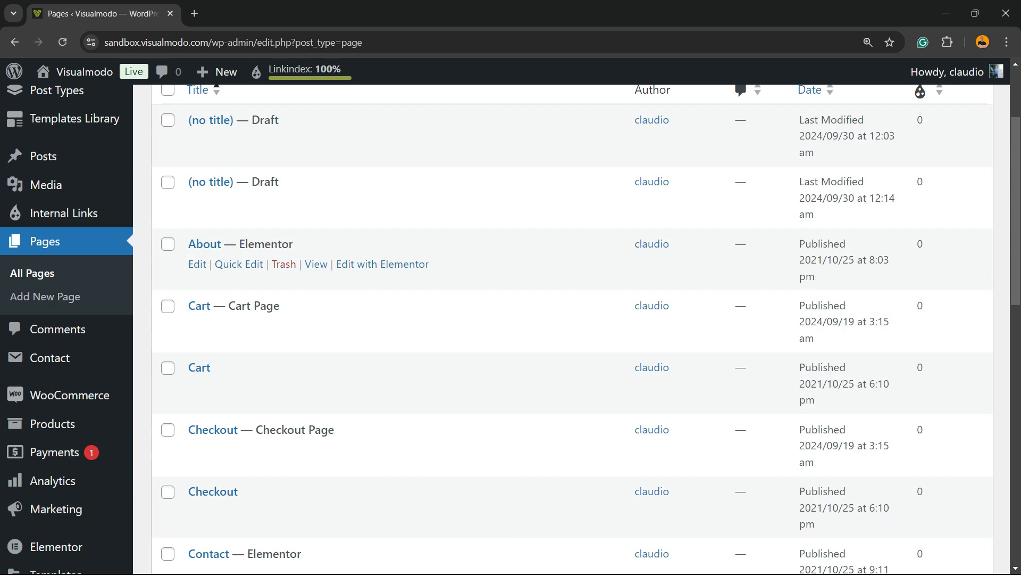
pyautogui.scroll(-3)
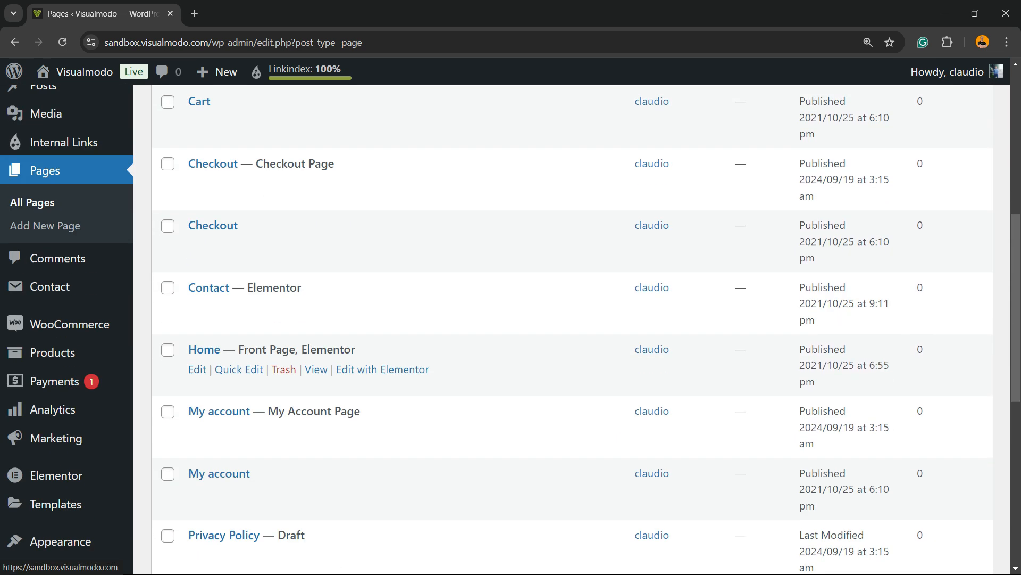
# Step: Open the Home page editor and add WordPress as an internal-link keyword
pyautogui.click(204, 348)
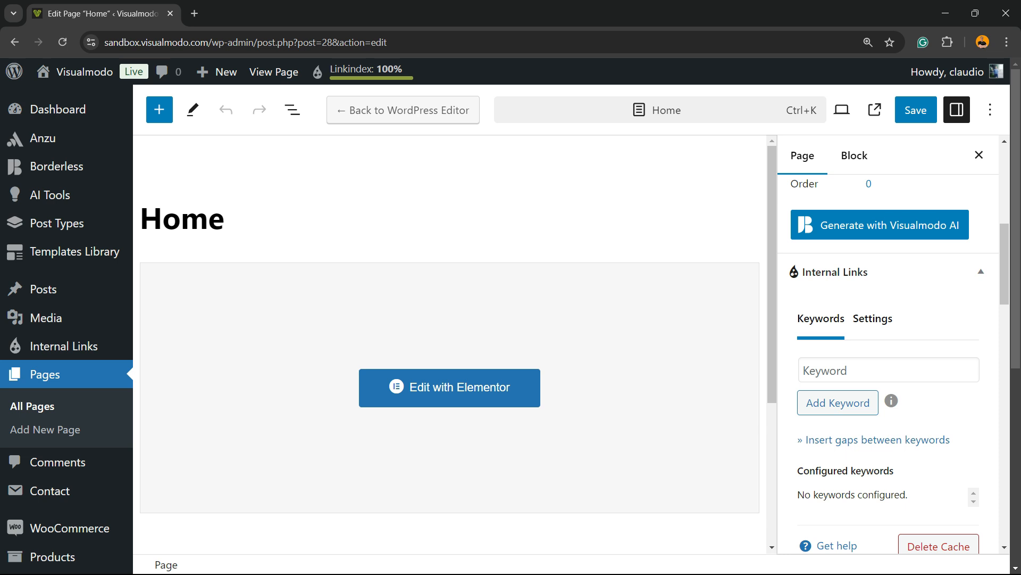
pyautogui.write('Eq')
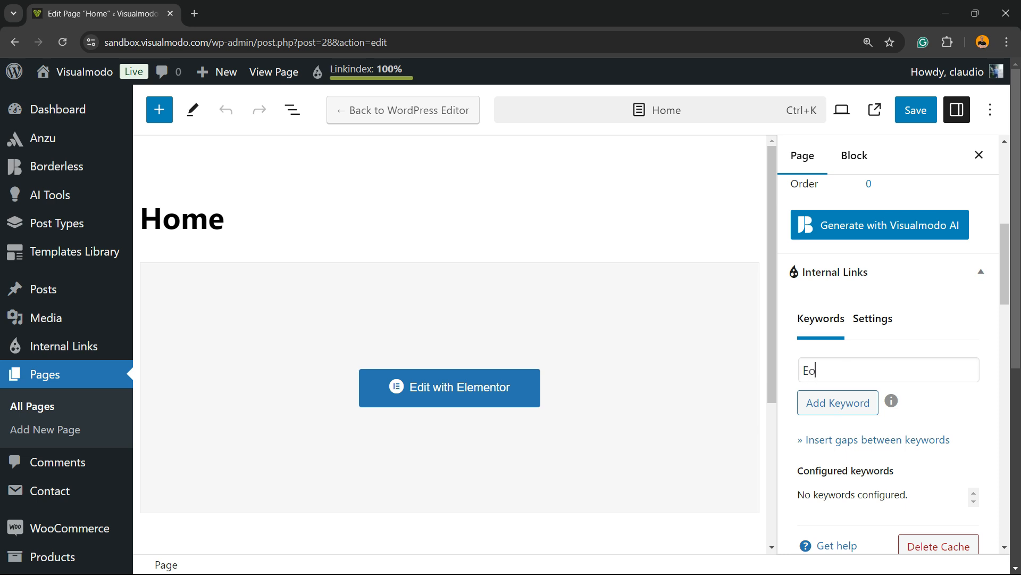
pyautogui.write('WordPre')
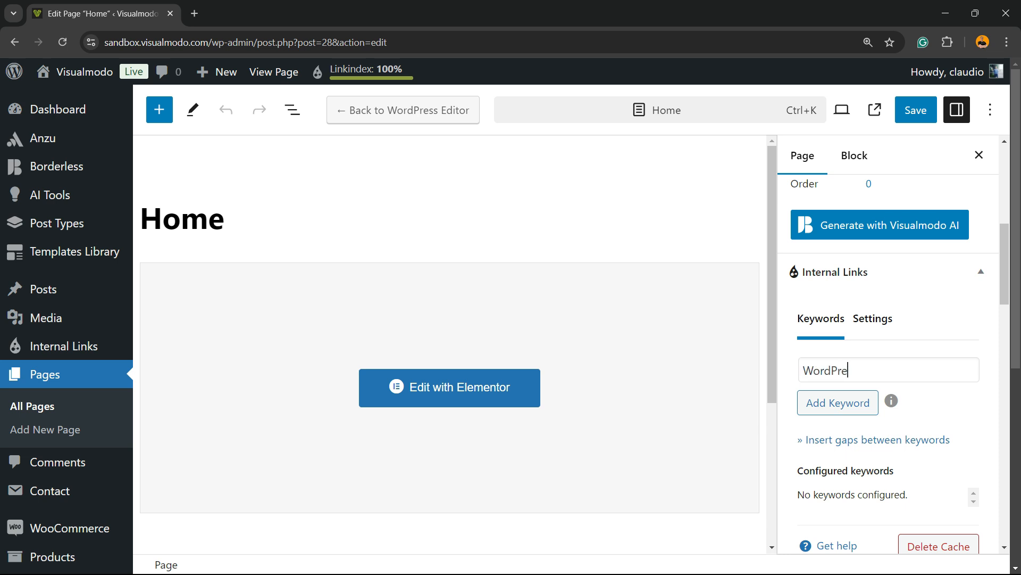
pyautogui.write('ss')
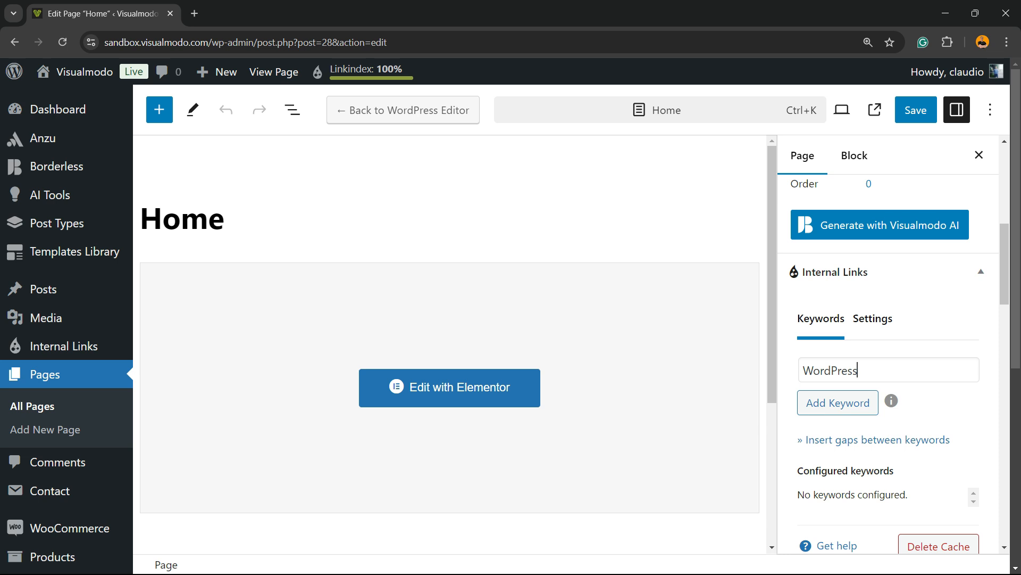
pyautogui.doubleClick(829, 371)
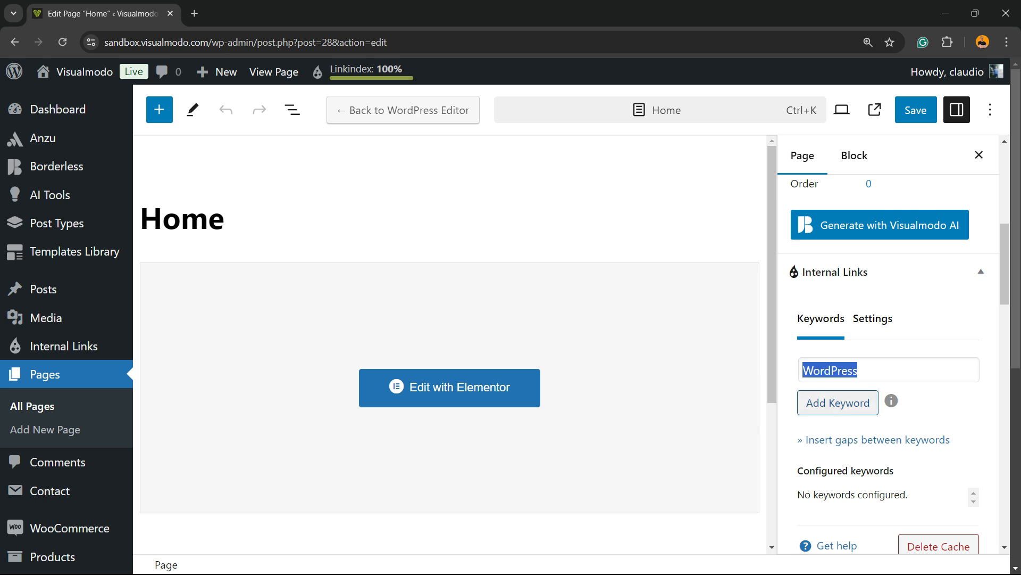
pyautogui.click(838, 402)
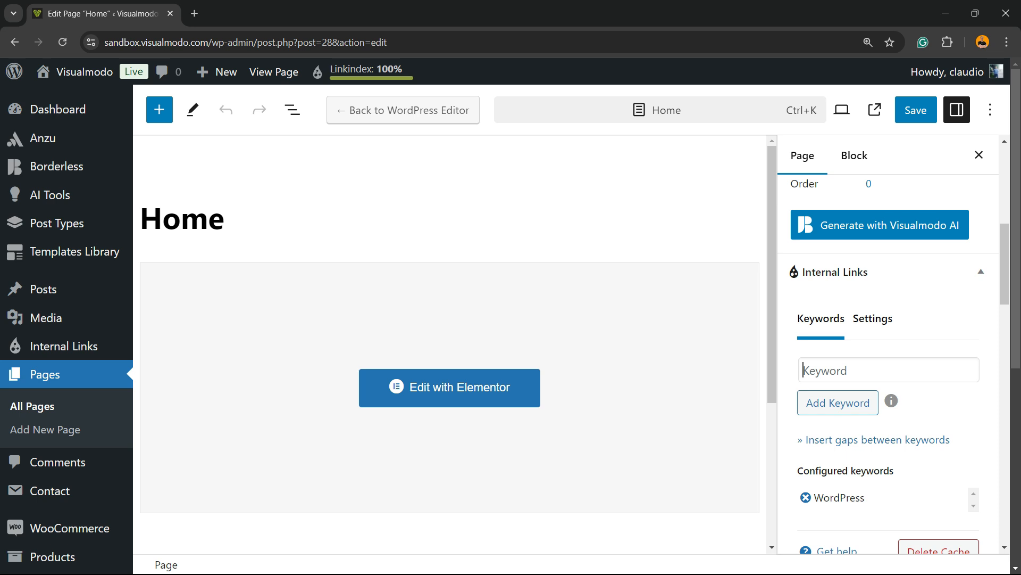
# Step: Add Library as a second internal-link keyword for Home
pyautogui.write('Libraryt')
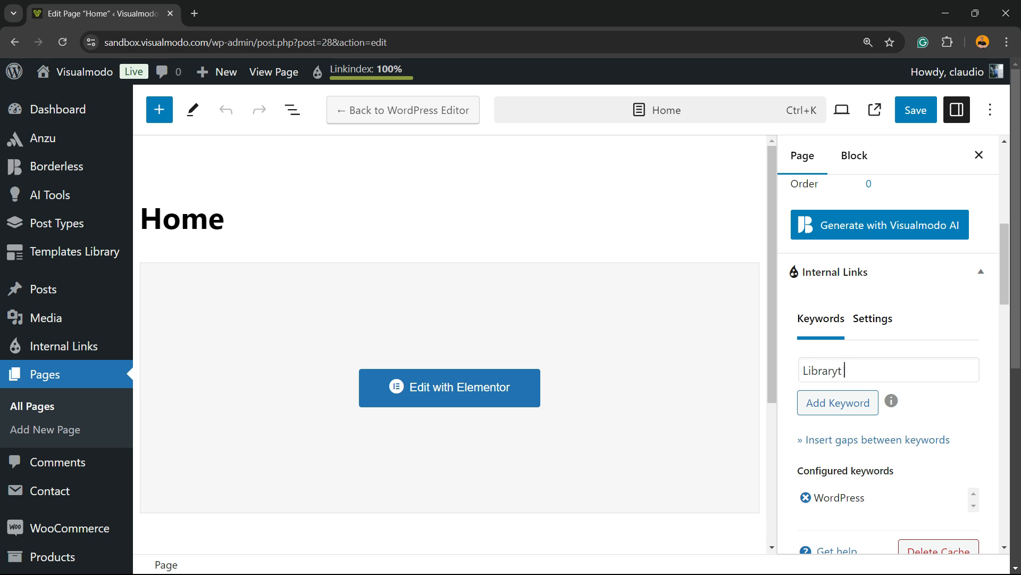
pyautogui.press('Backspace')
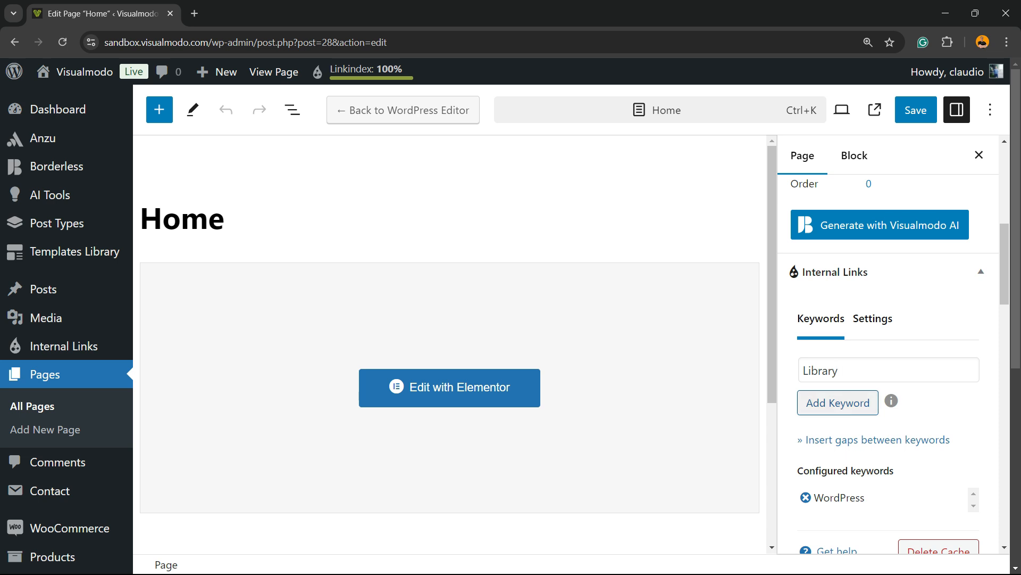
pyautogui.click(838, 402)
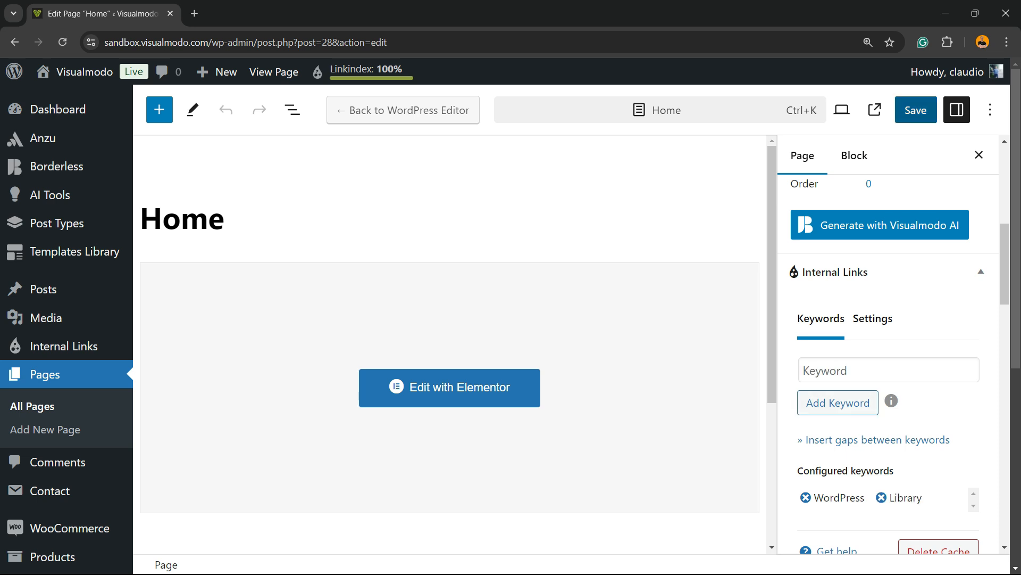
# Step: Save the Home page and reveal the Insert gaps between keywords options
pyautogui.click(915, 110)
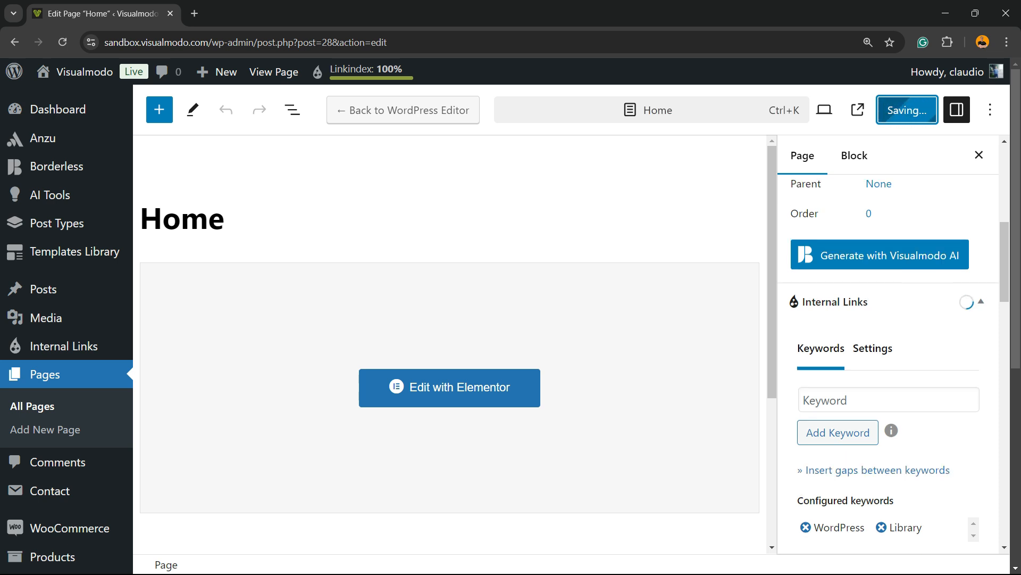
pyautogui.click(946, 71)
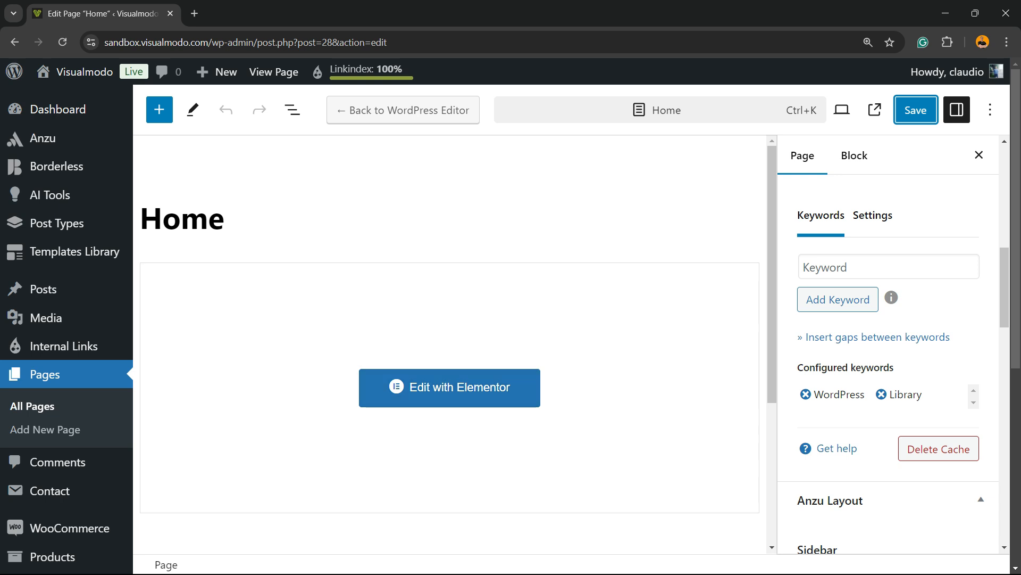
pyautogui.click(875, 337)
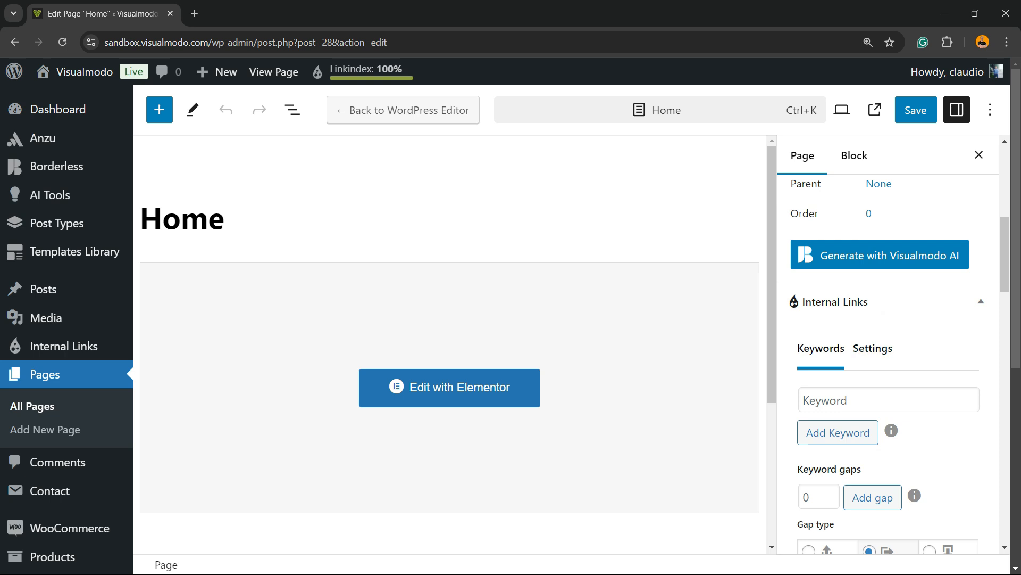
# Step: Review the Internal Links Settings tab, including the keyword blacklist and theme layout options
pyautogui.click(872, 214)
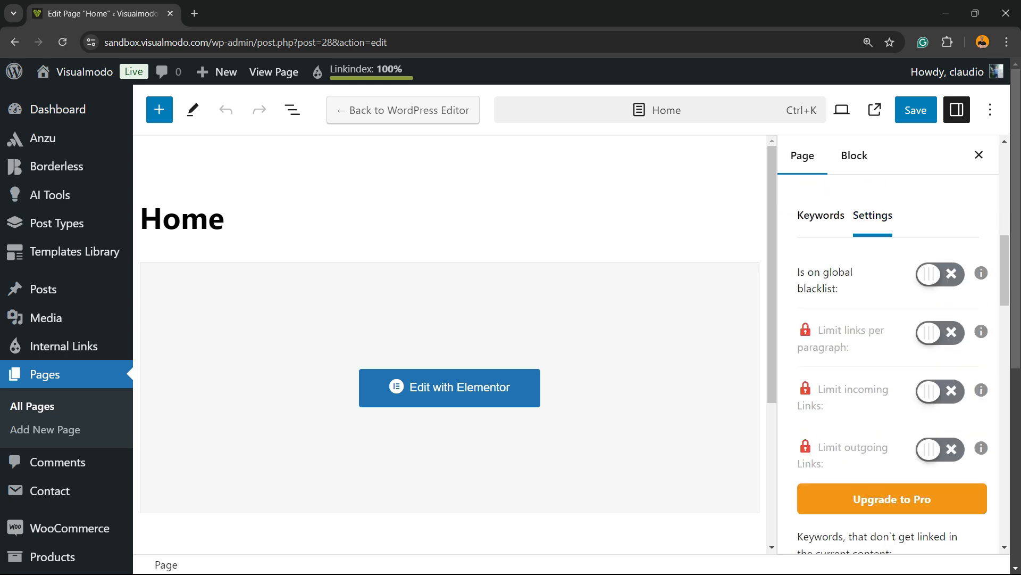
pyautogui.scroll(-3)
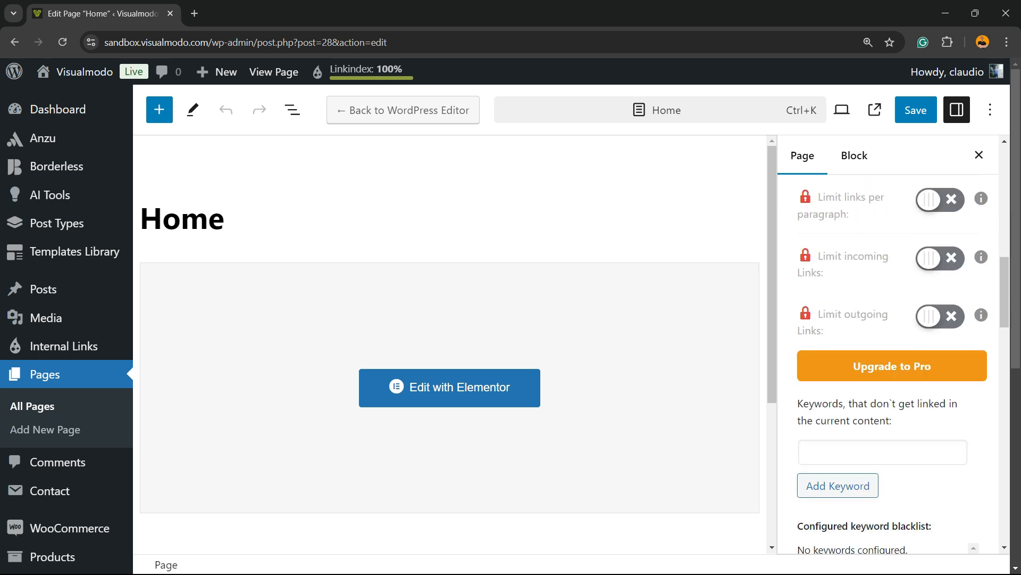
pyautogui.scroll(-3)
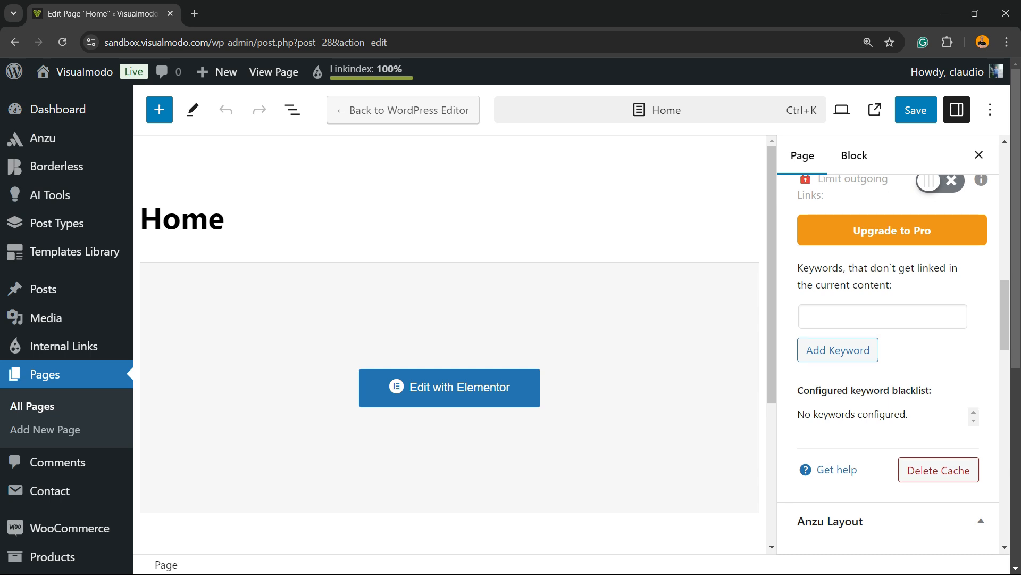
pyautogui.scroll(-3)
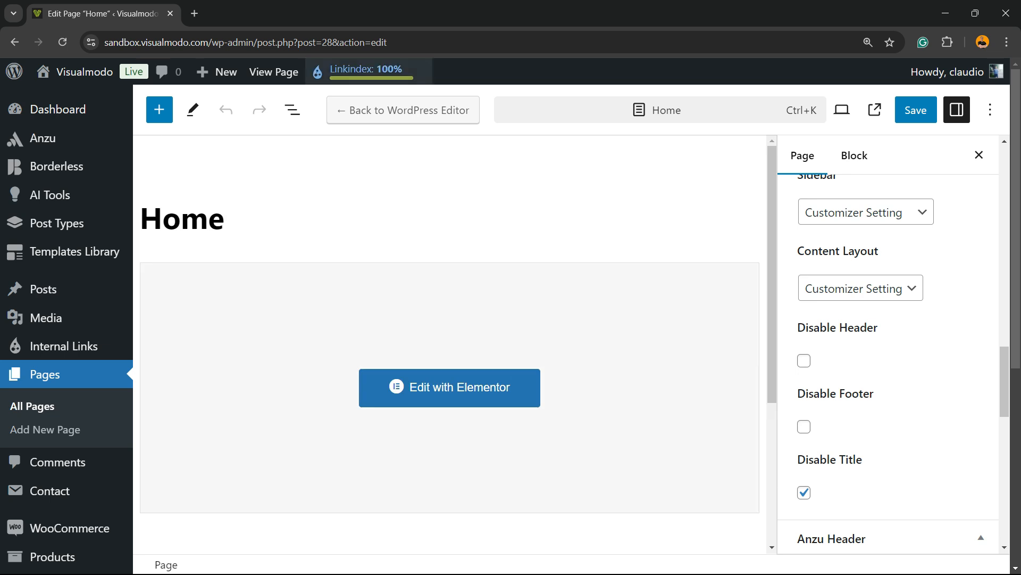
# Step: Open the Linkindex dashboard and scroll to Link statistics showing Home's 2 incoming links
pyautogui.click(365, 69)
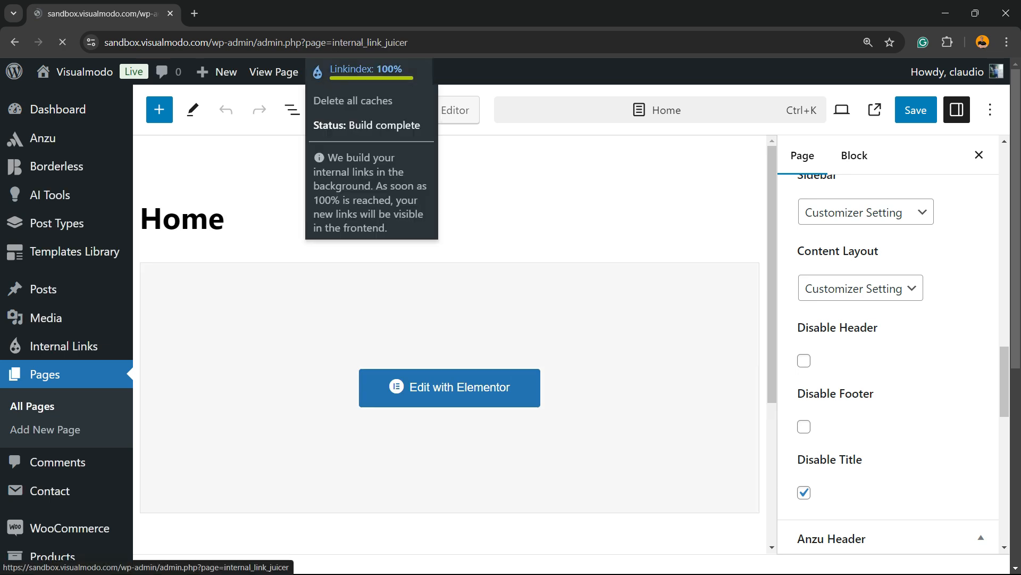
pyautogui.click(360, 69)
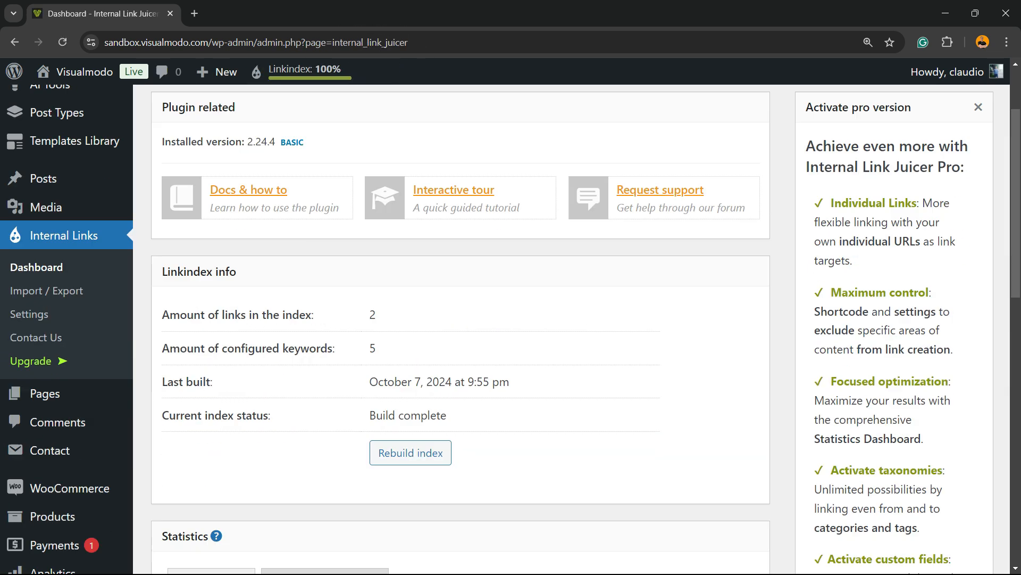
pyautogui.scroll(-3)
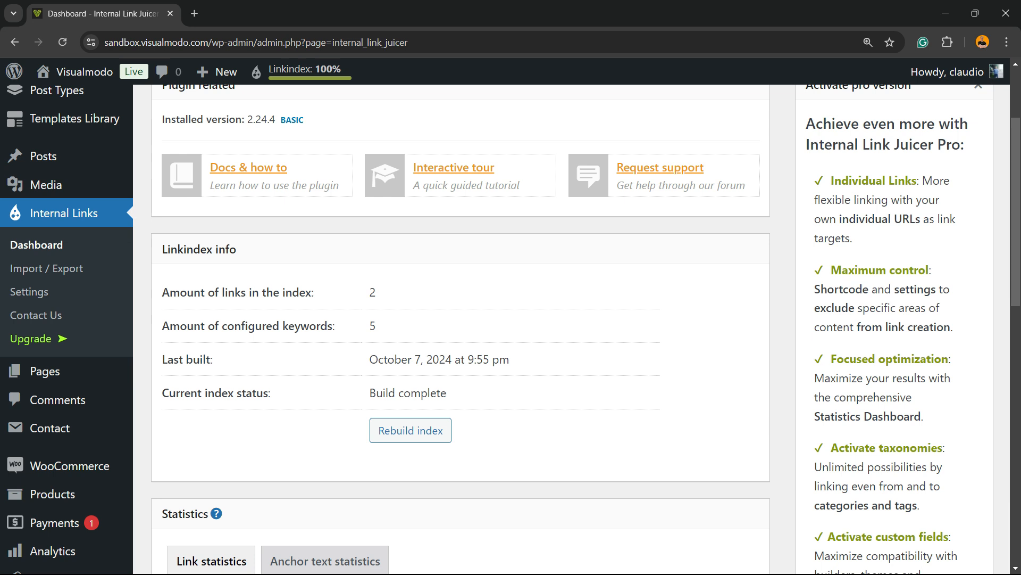
pyautogui.scroll(-3)
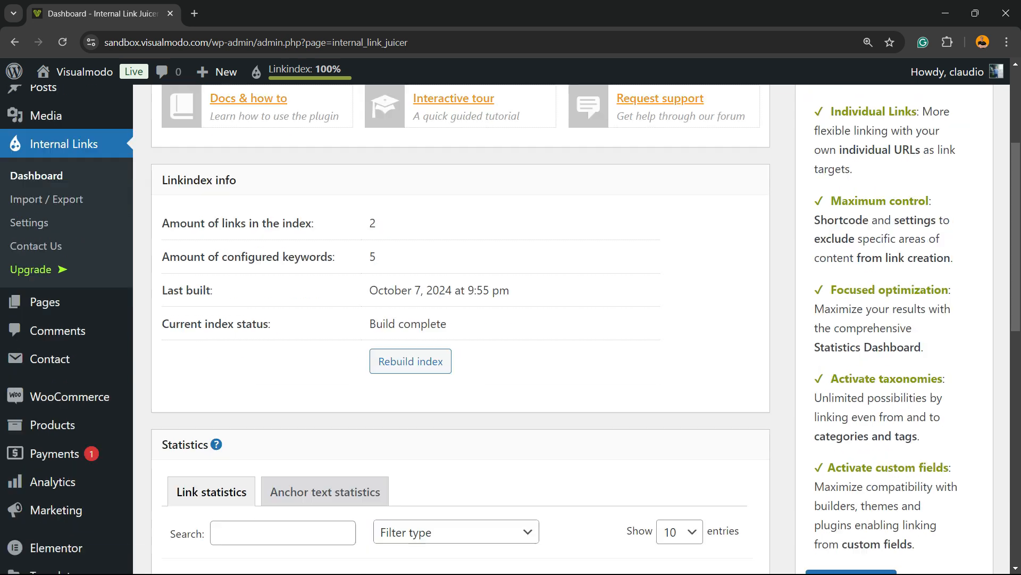
pyautogui.scroll(-3)
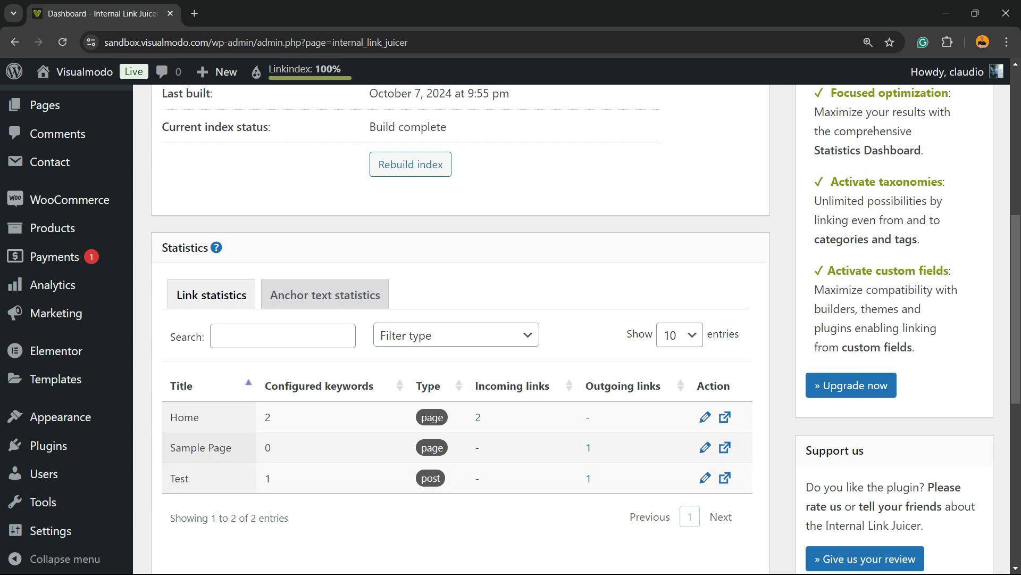
# Step: View Sample Page live in a new tab, then return to the dashboard tab
pyautogui.click(725, 447)
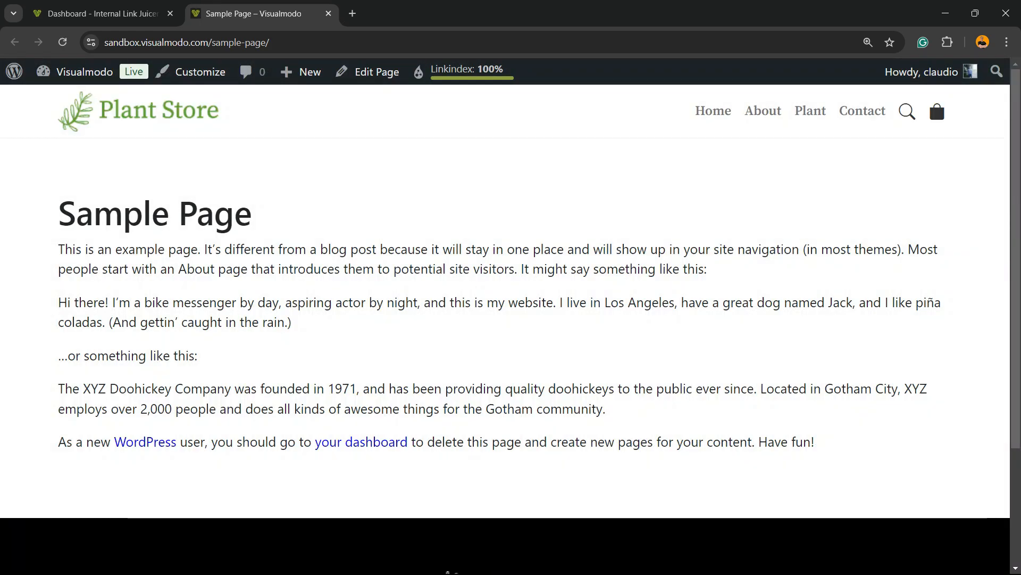
pyautogui.moveTo(145, 442)
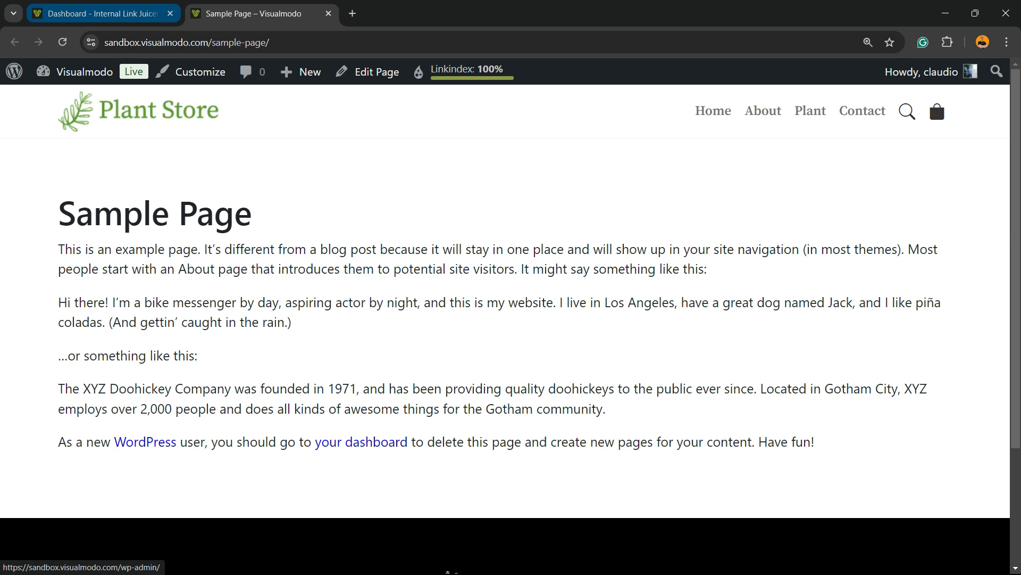
pyautogui.click(98, 12)
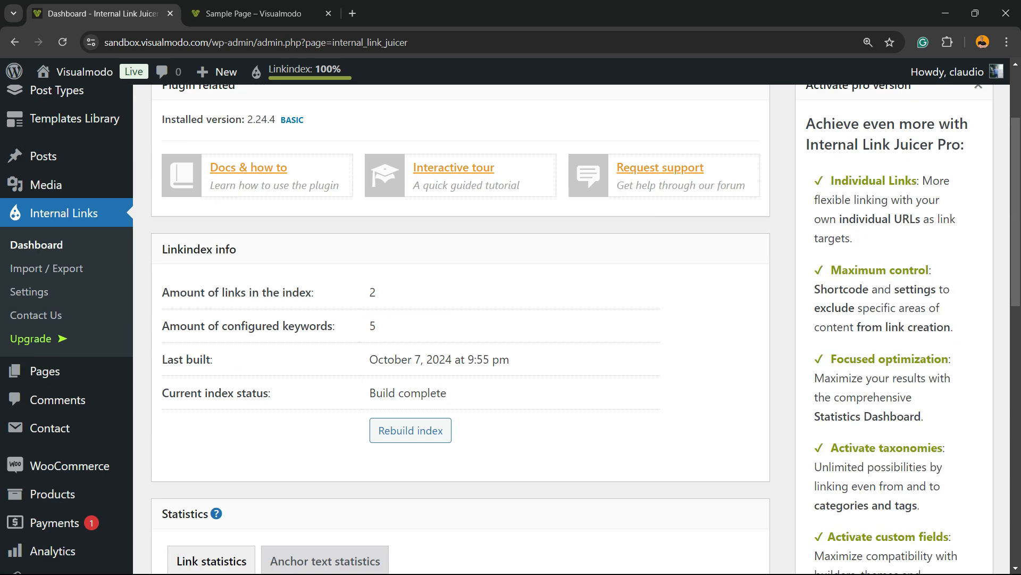
# Step: Scroll the dashboard, then switch to the Visualmodo YouTube channel window
pyautogui.scroll(-3)
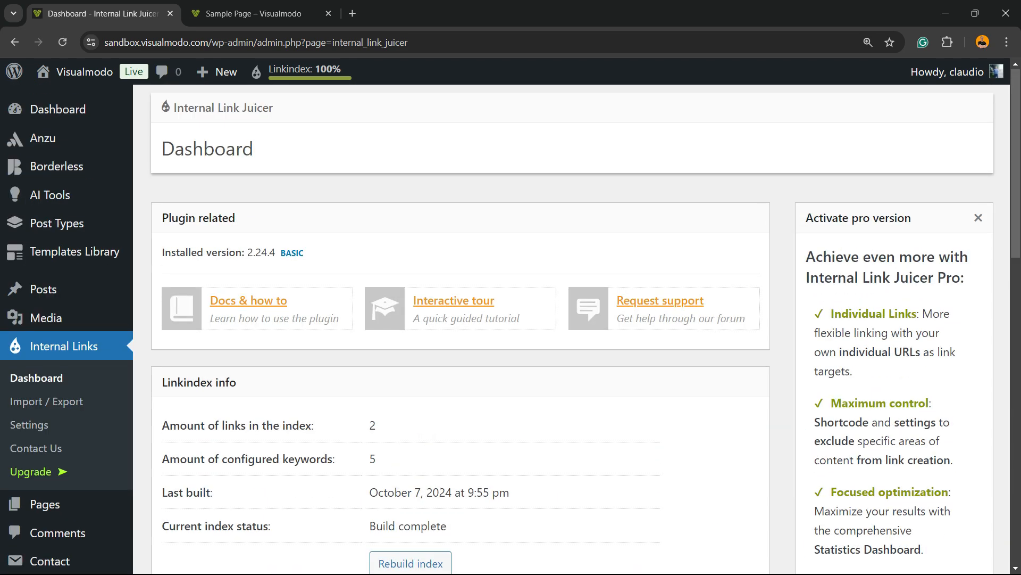
pyautogui.click(182, 13)
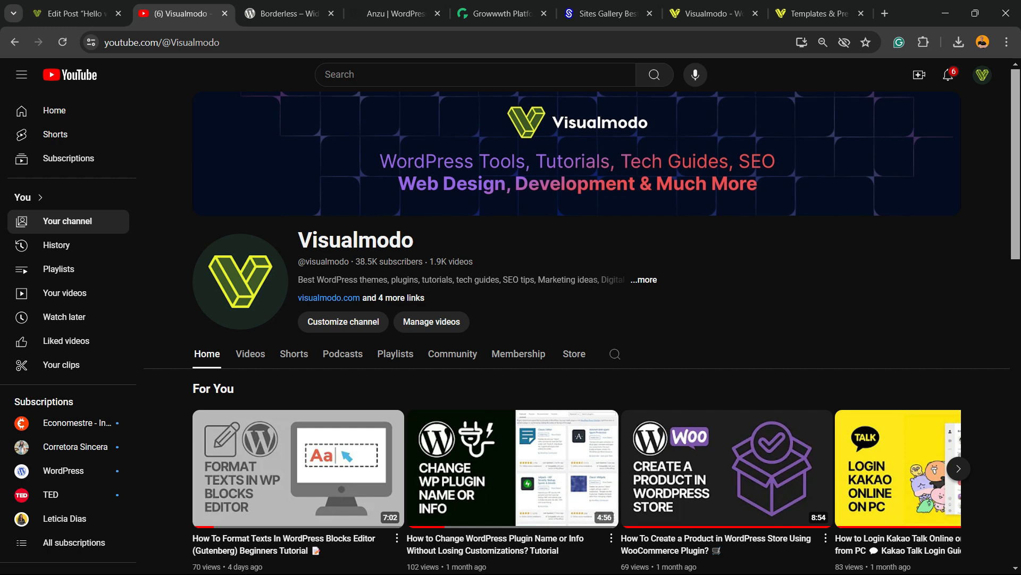
# Step: Scroll through the Borderless plugin page, then bring up the Anzu theme listing
pyautogui.click(286, 13)
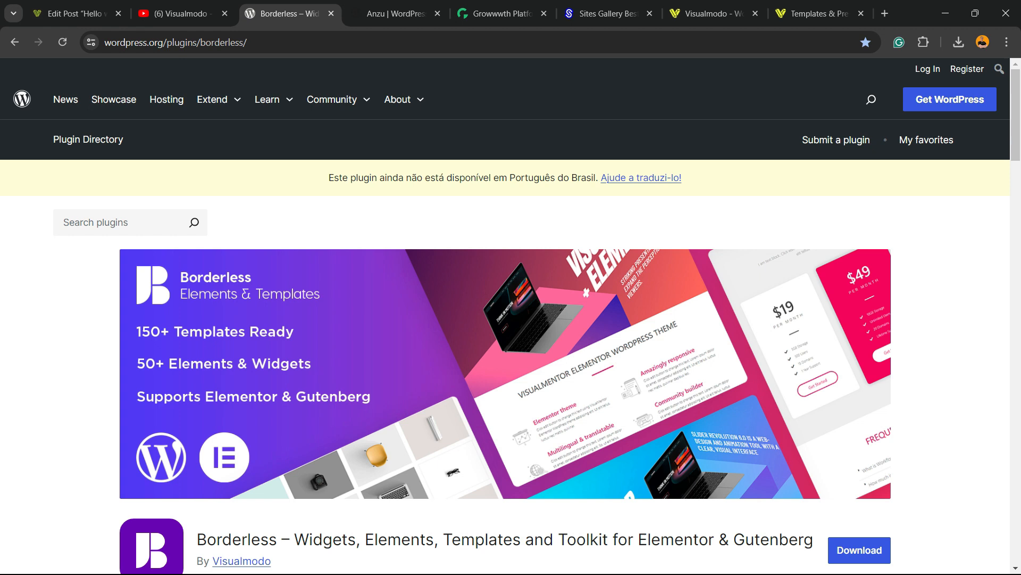
pyautogui.scroll(-3)
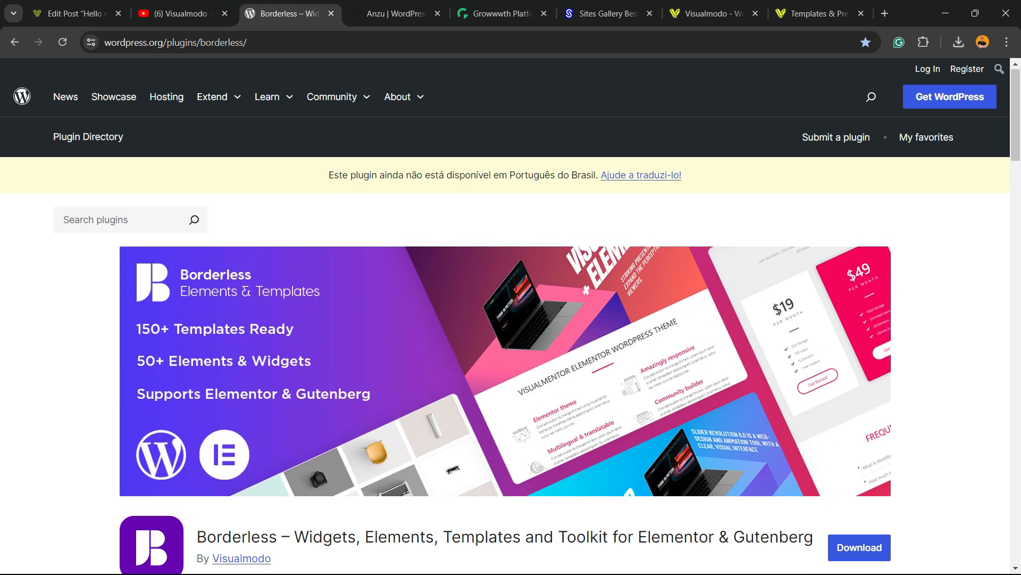
pyautogui.scroll(-3)
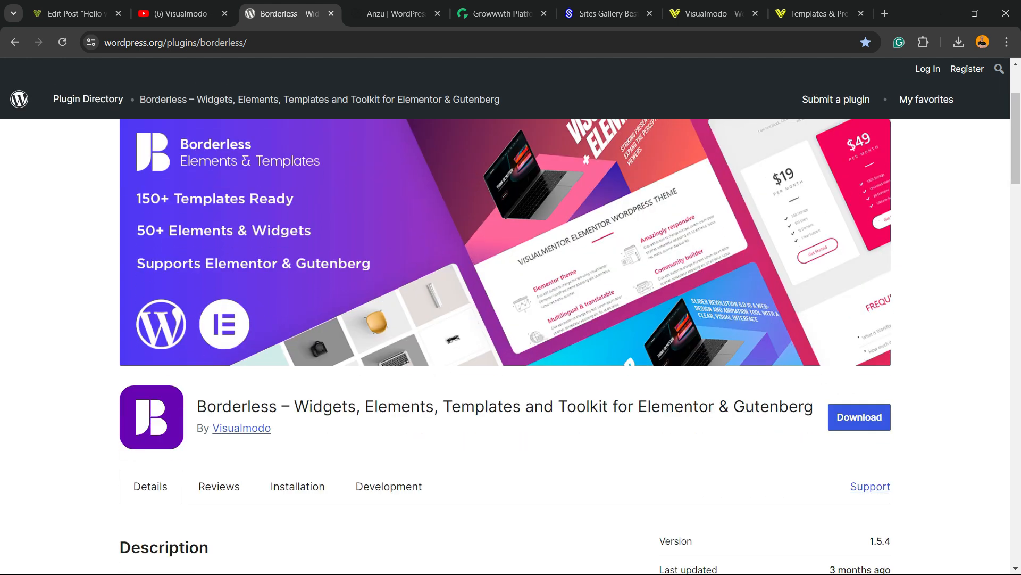
pyautogui.click(394, 12)
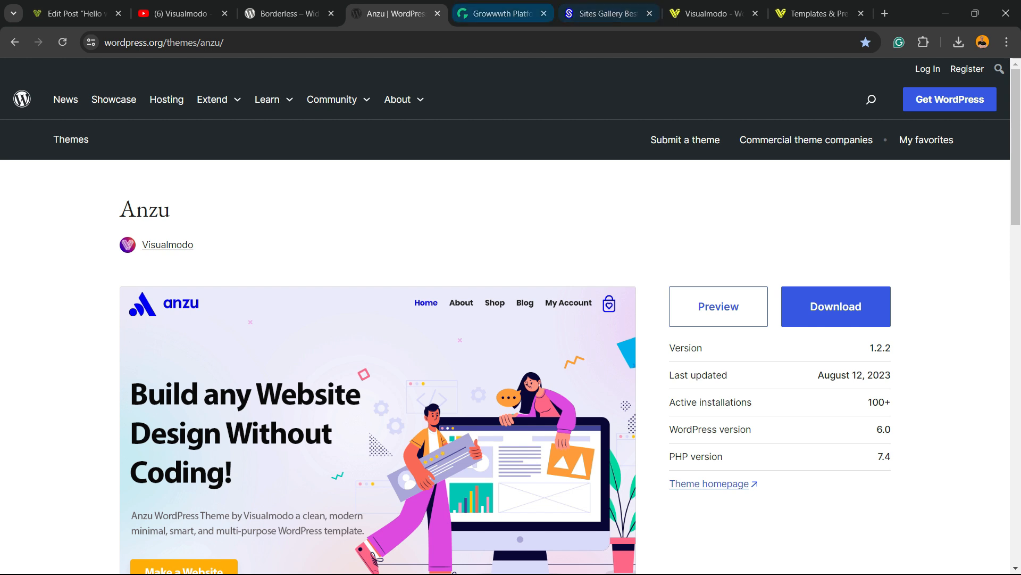
# Step: Browse Growwwth's featured websites and their publishing prices, link types and link counts
pyautogui.click(501, 13)
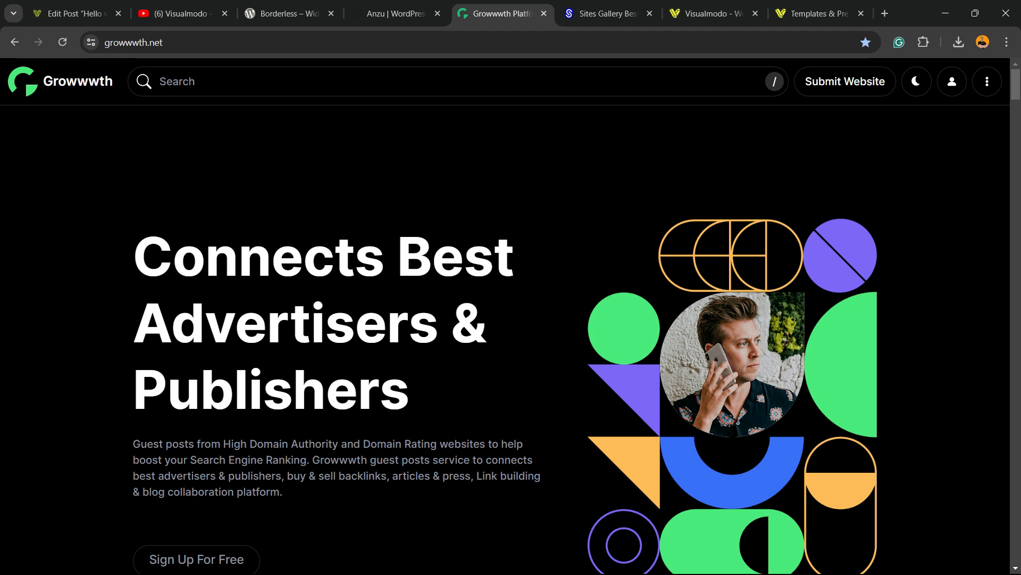
pyautogui.scroll(-3)
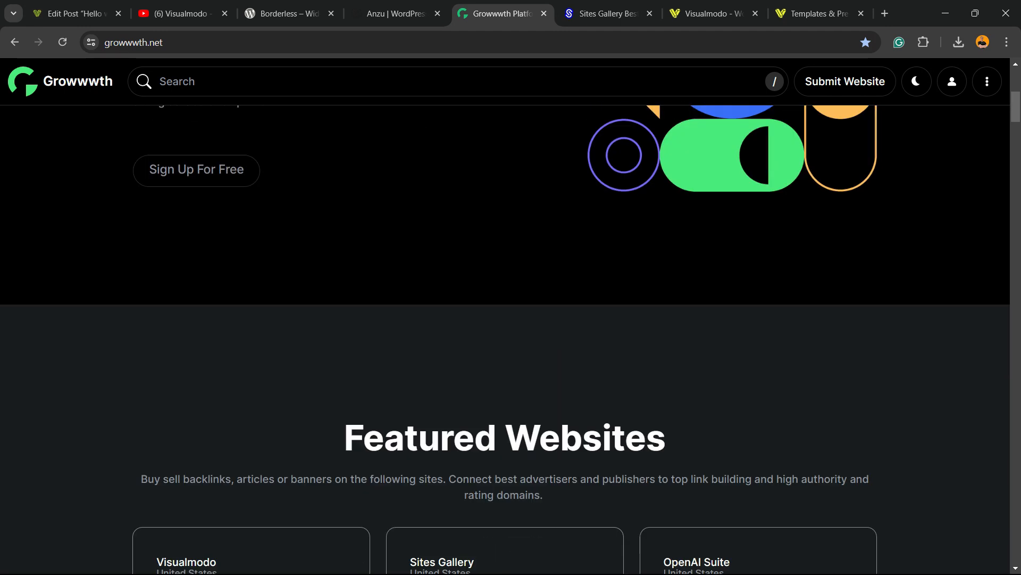
pyautogui.scroll(-3)
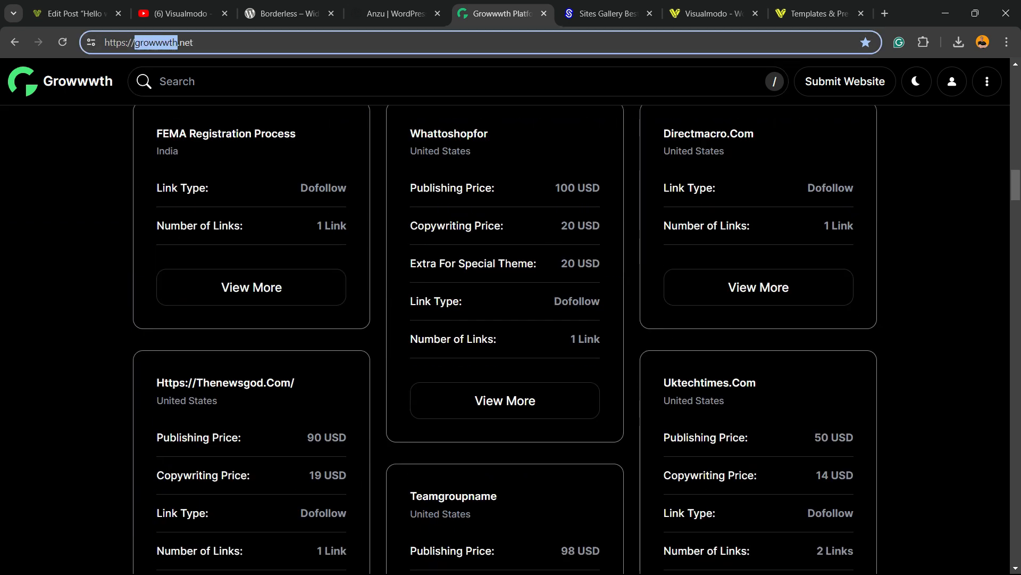
pyautogui.scroll(-3)
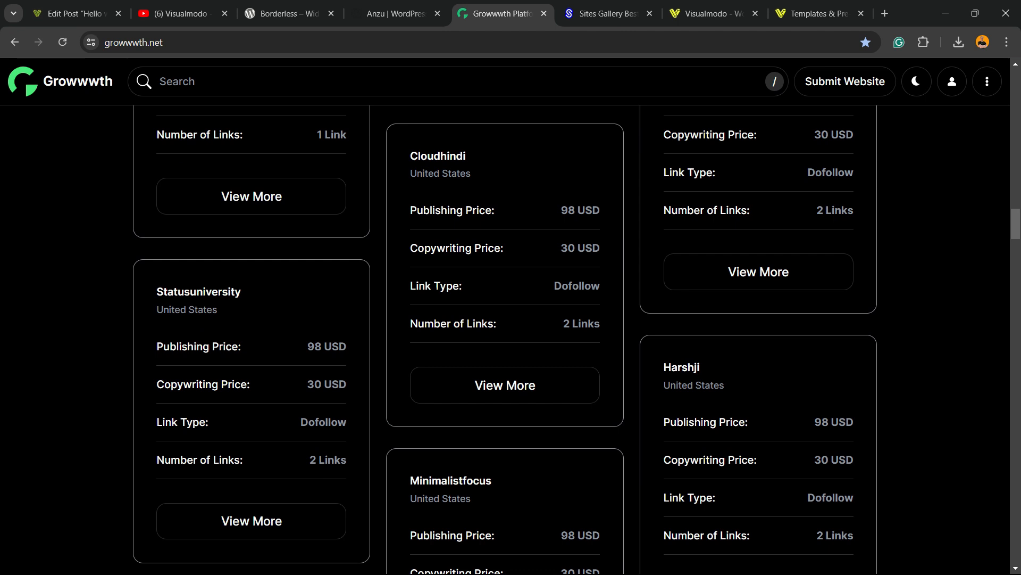
pyautogui.scroll(-3)
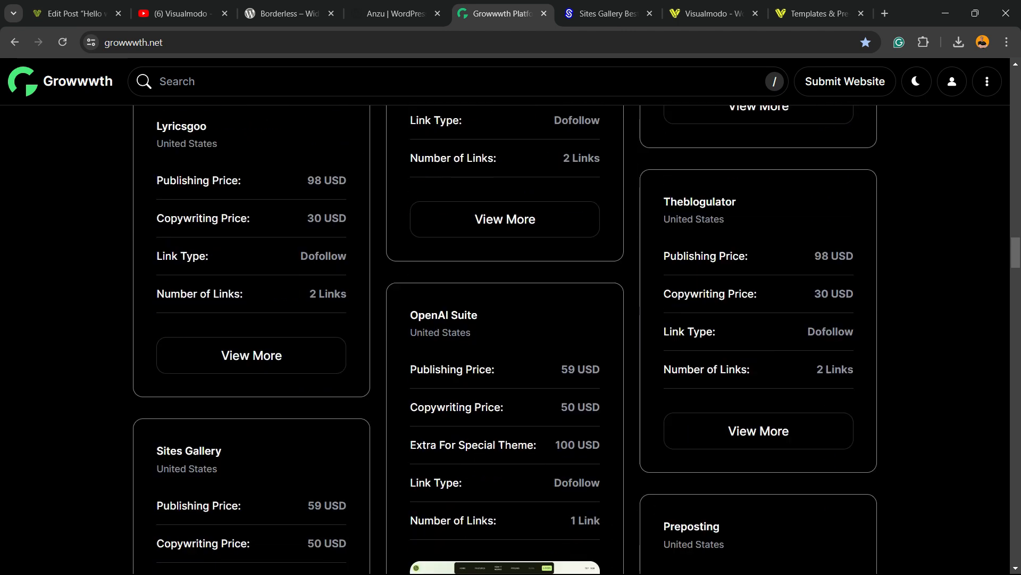
# Step: Browse the Sites Gallery showcase from Site of the Day, then view Visualmodo's home page
pyautogui.click(608, 13)
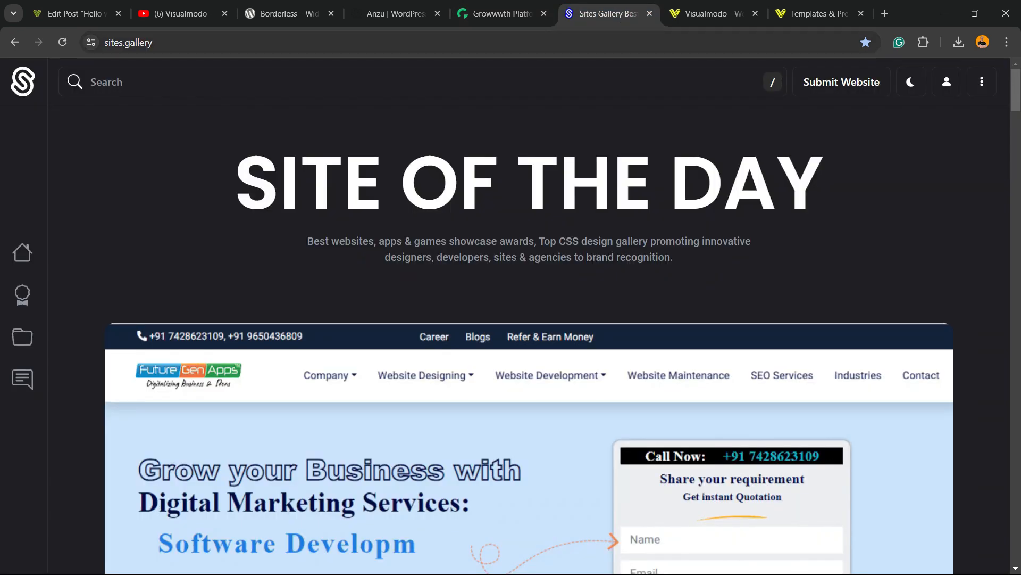
pyautogui.scroll(-3)
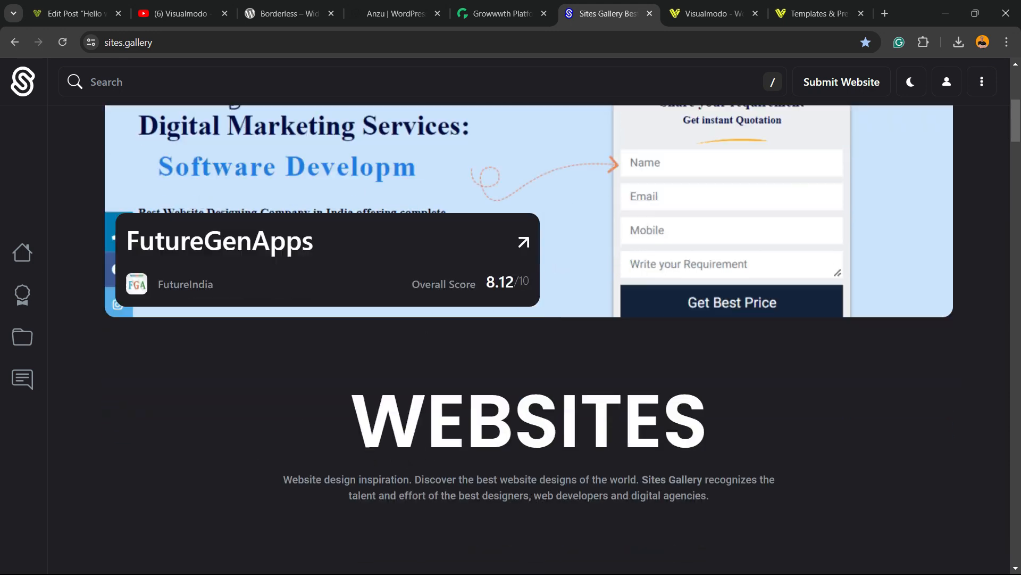
pyautogui.scroll(-3)
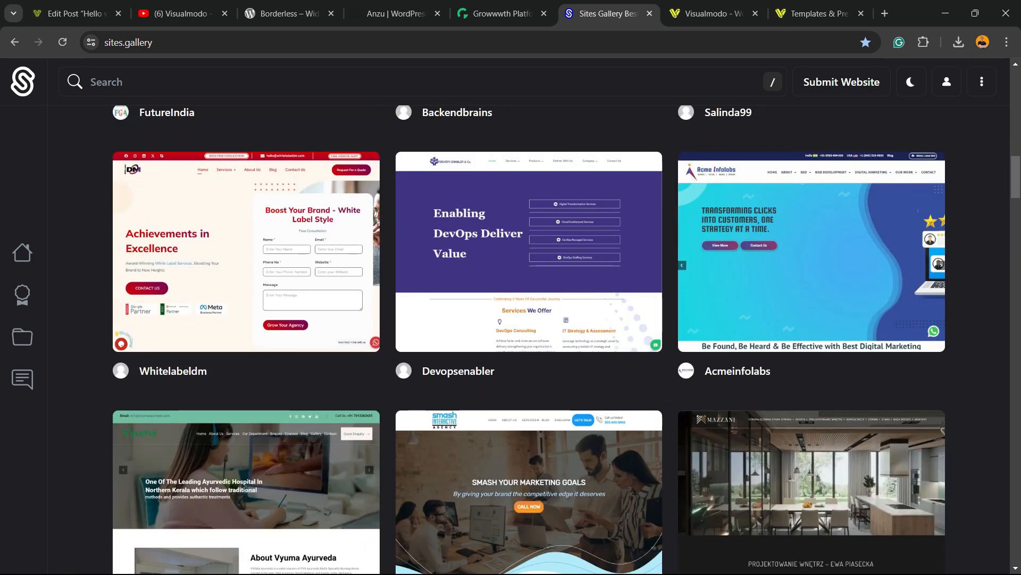
pyautogui.scroll(-3)
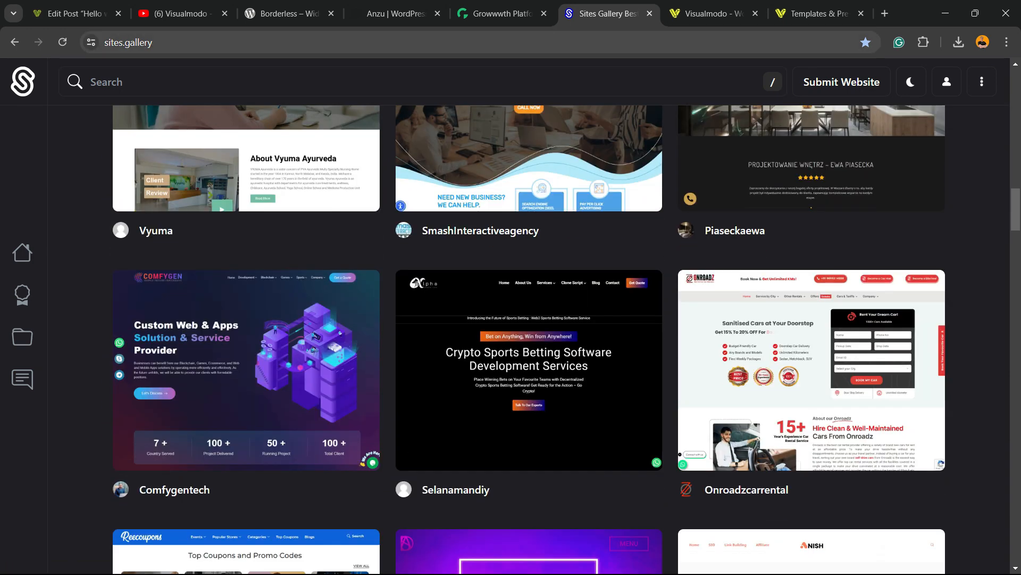
pyautogui.scroll(-3)
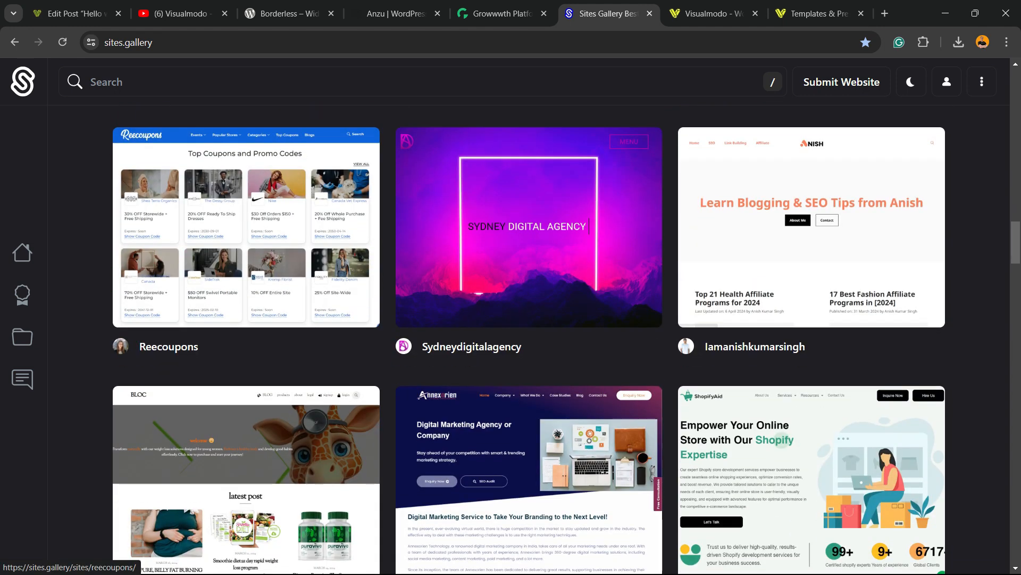
pyautogui.scroll(-3)
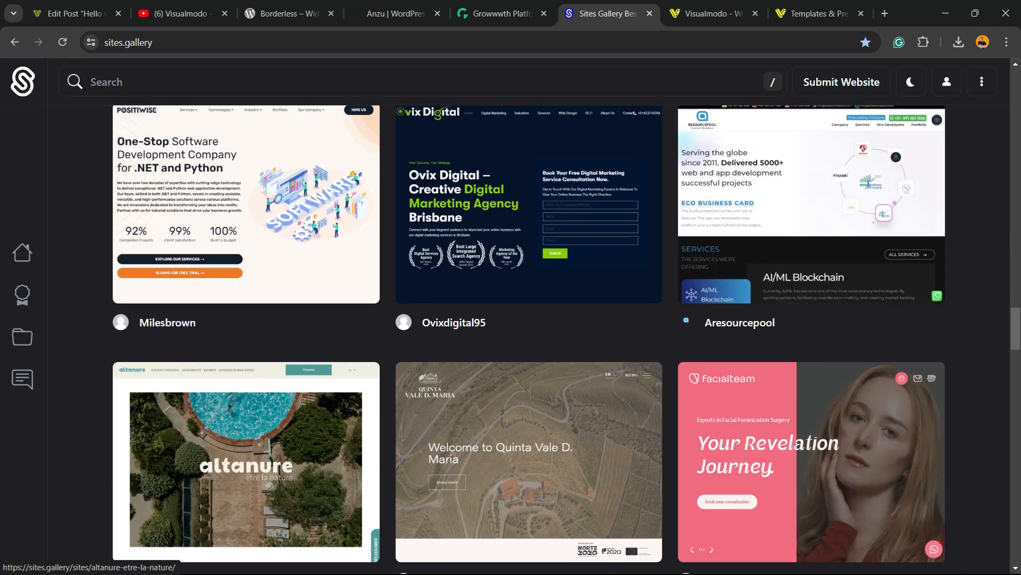
pyautogui.scroll(-3)
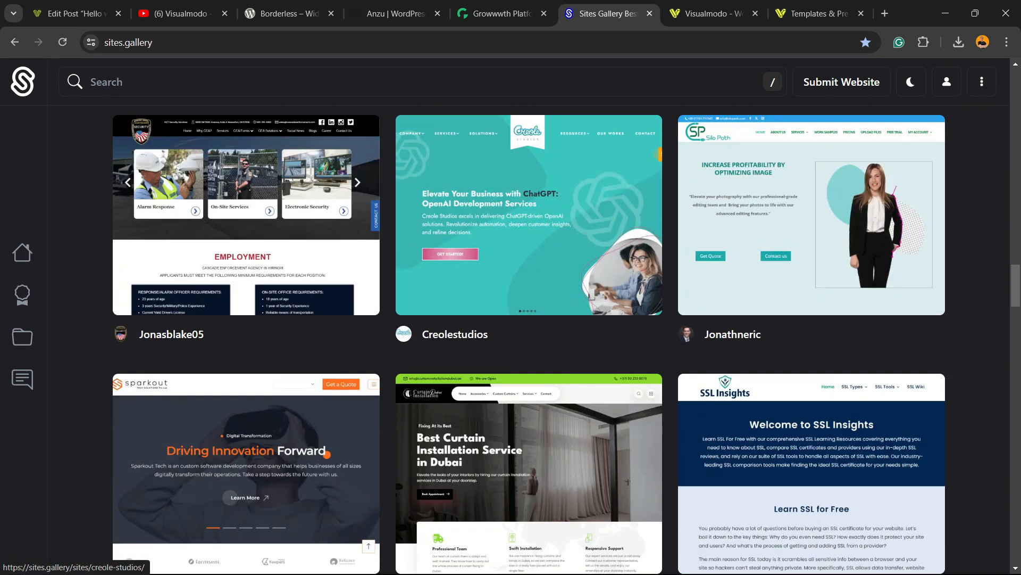
pyautogui.click(710, 13)
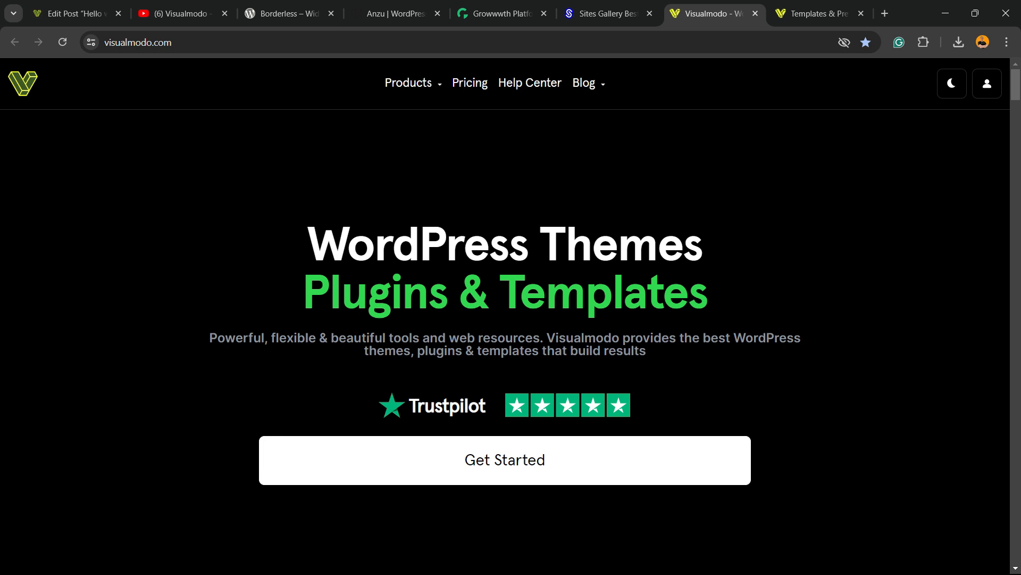
# Step: Scroll down through the Visualmodo home page
pyautogui.scroll(-3)
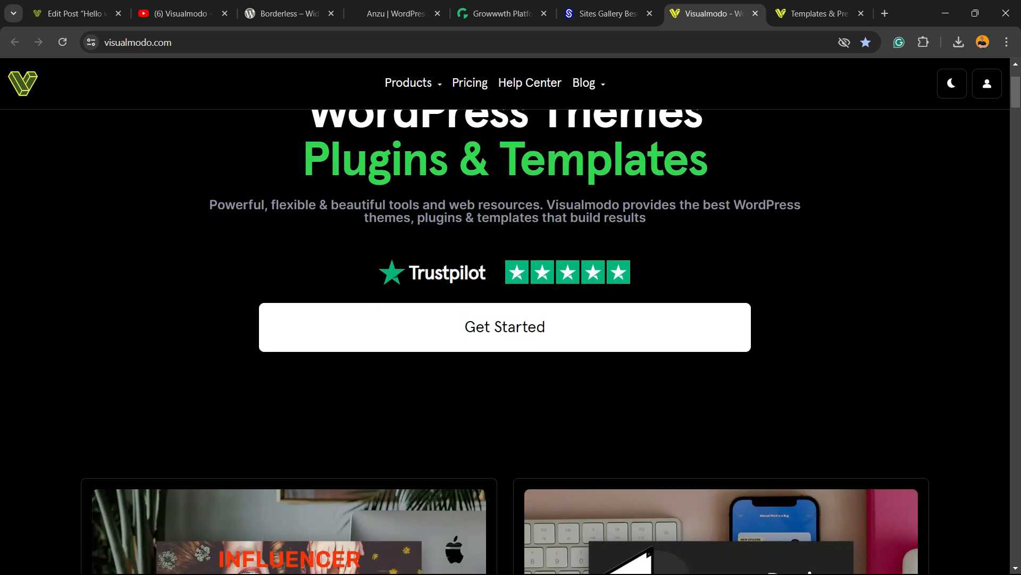
pyautogui.scroll(-3)
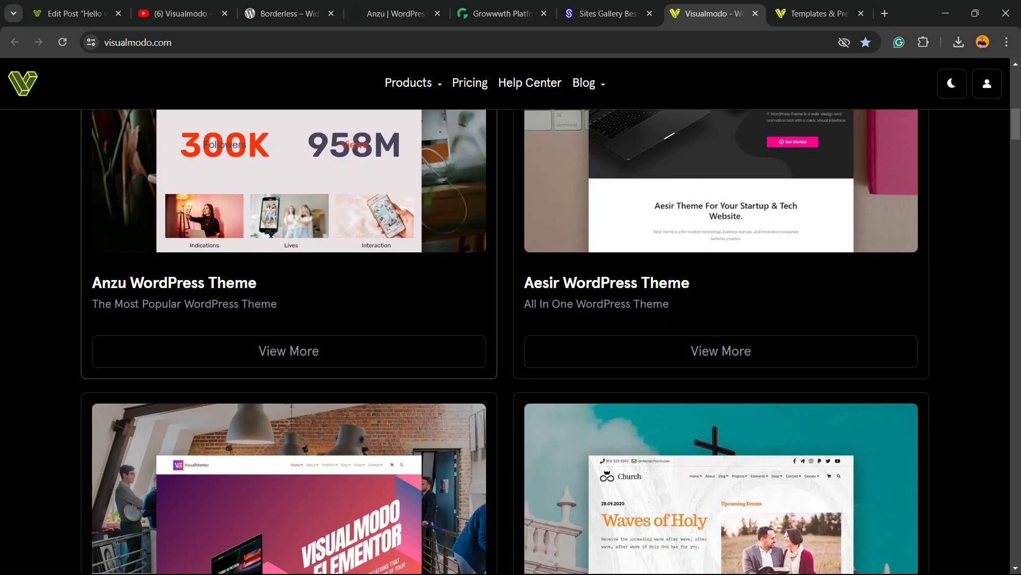
pyautogui.scroll(-3)
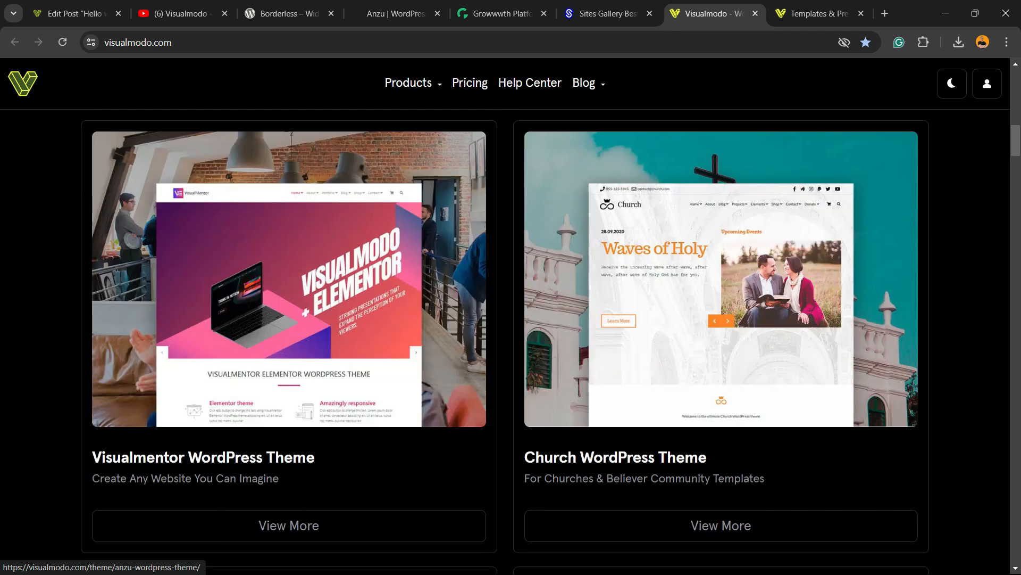
pyautogui.scroll(-3)
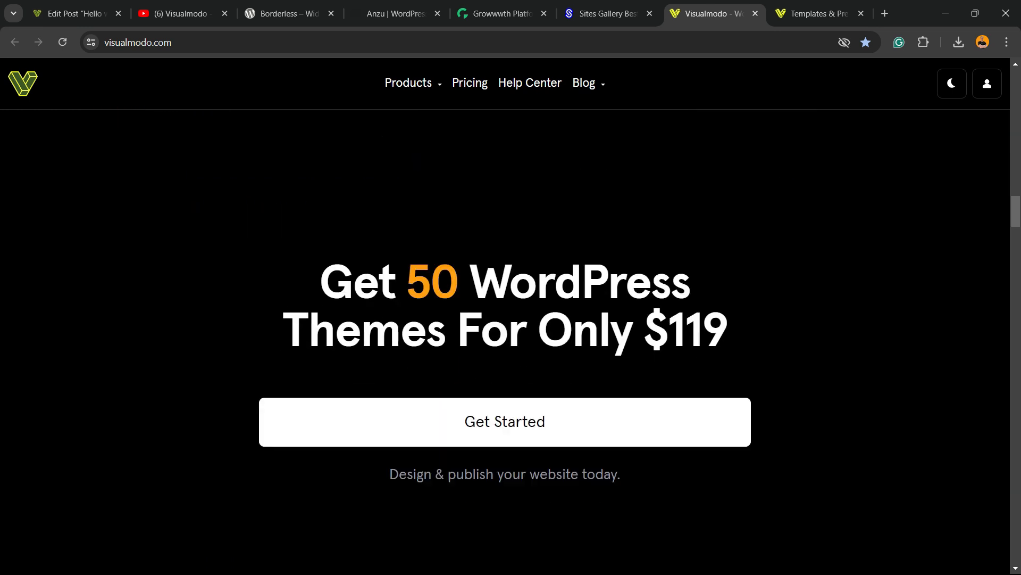
# Step: Browse the WordPress Templates Library down to Juice Shop, Pottery Studio and Copywriter
pyautogui.click(817, 13)
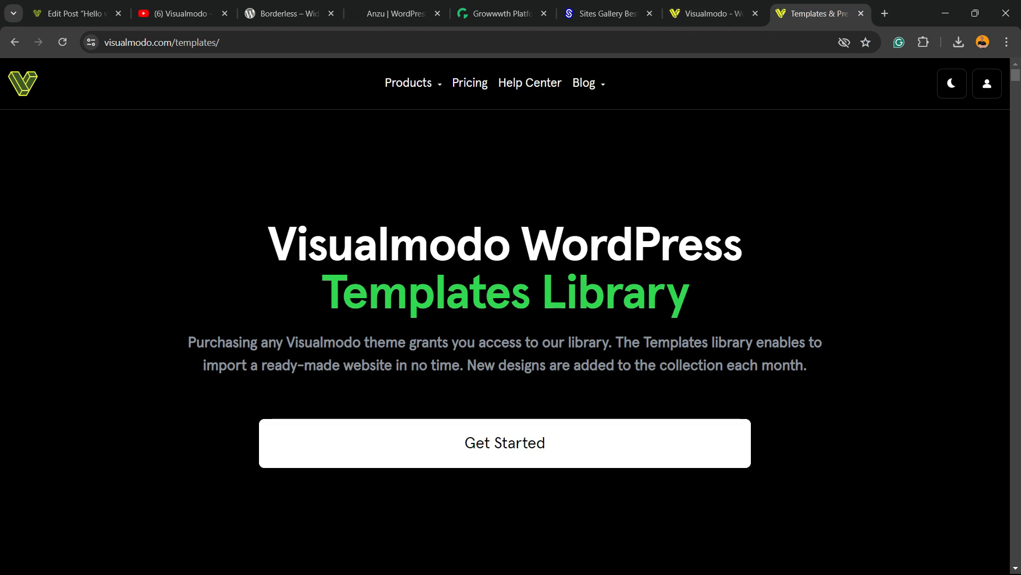
pyautogui.scroll(-3)
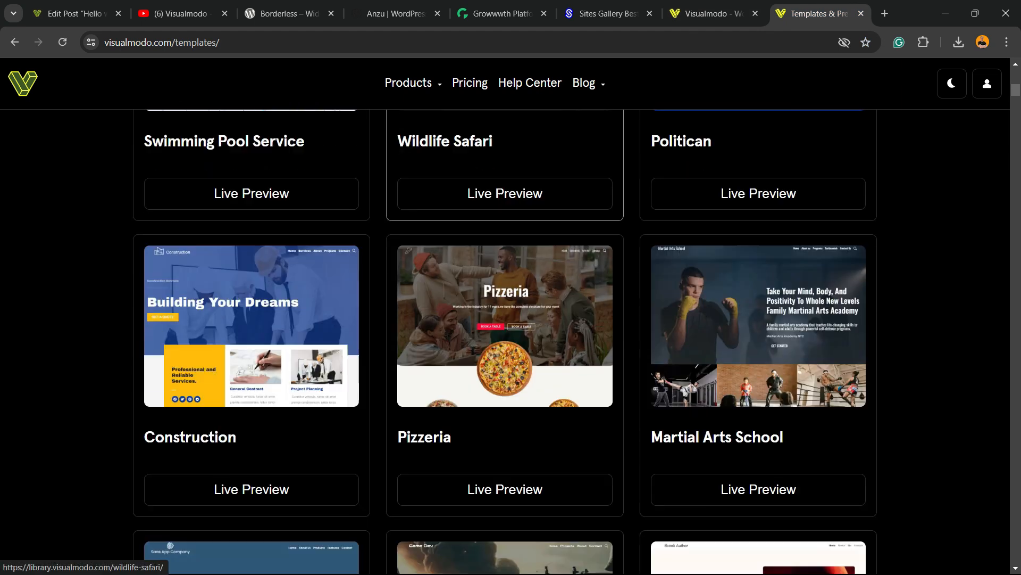
pyautogui.scroll(-3)
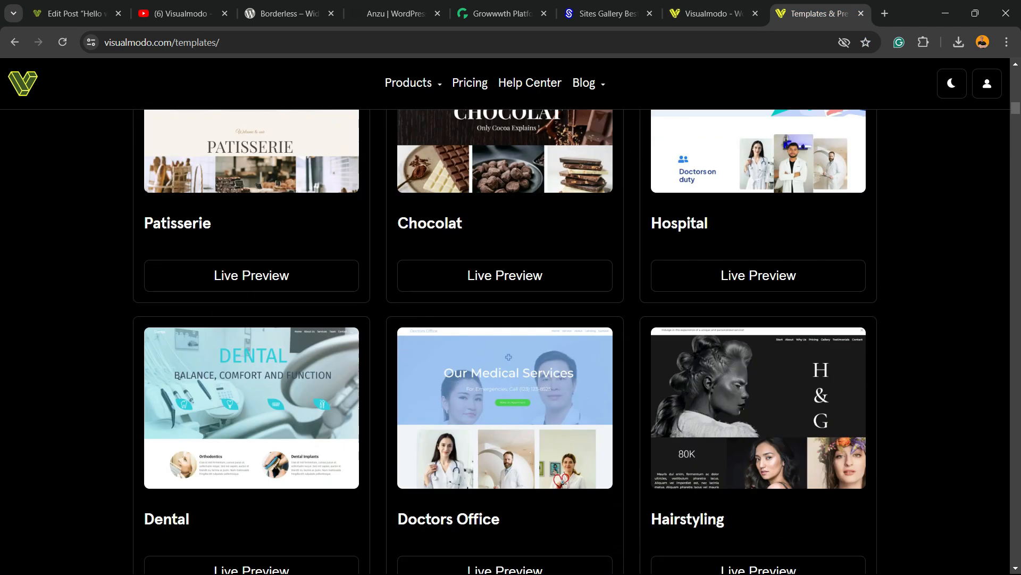
pyautogui.scroll(-3)
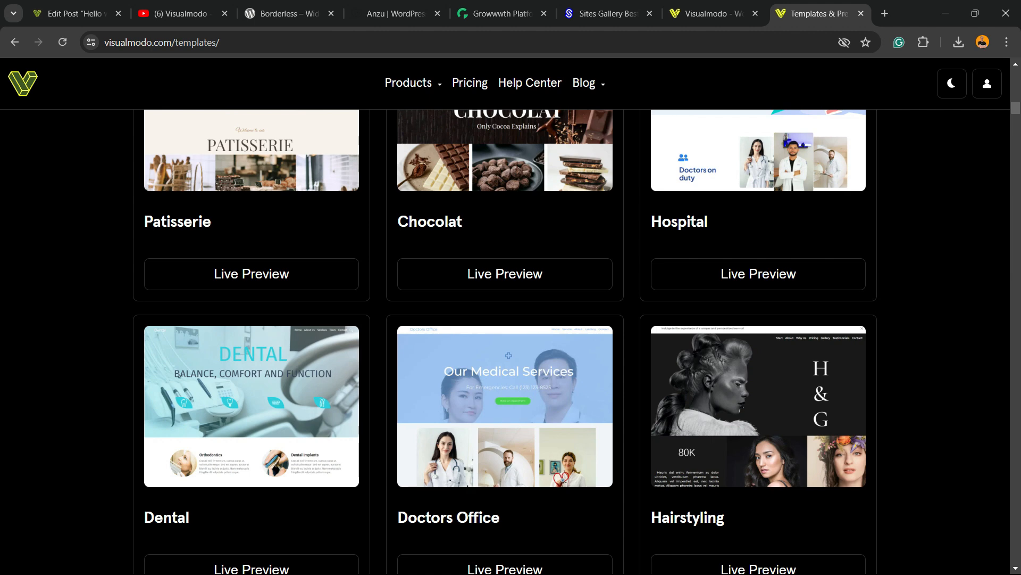
pyautogui.scroll(-3)
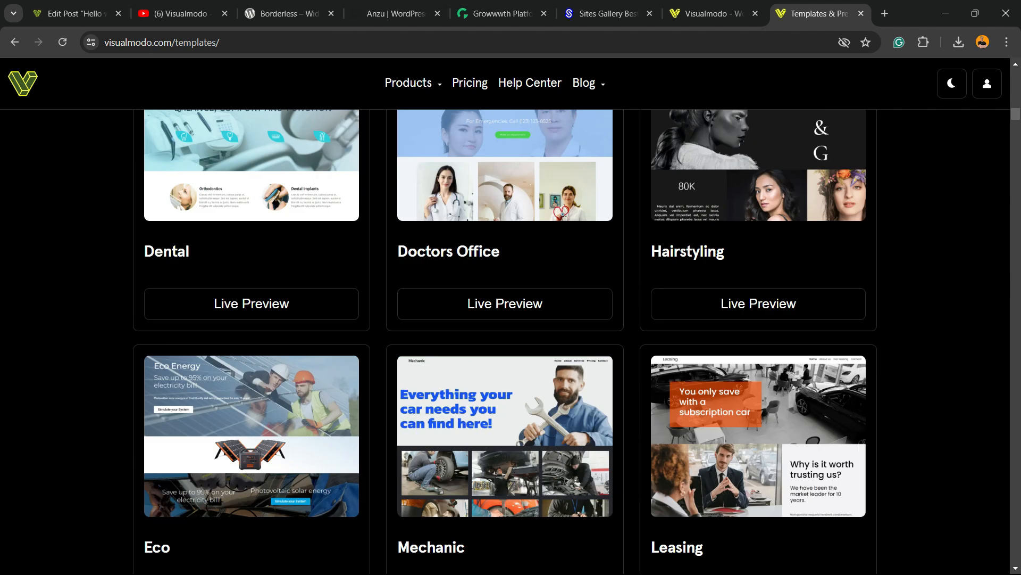
pyautogui.scroll(-3)
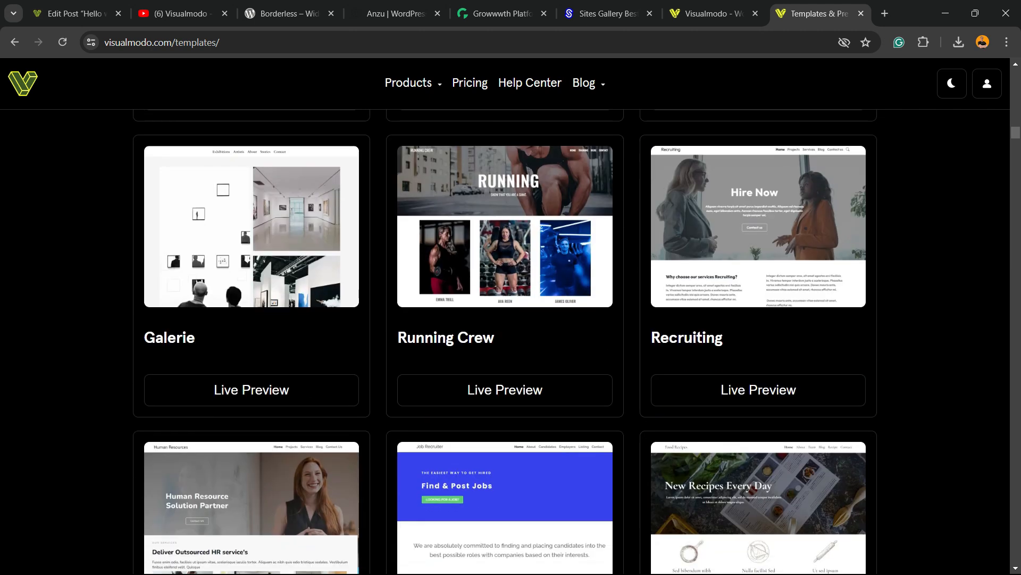
pyautogui.scroll(-3)
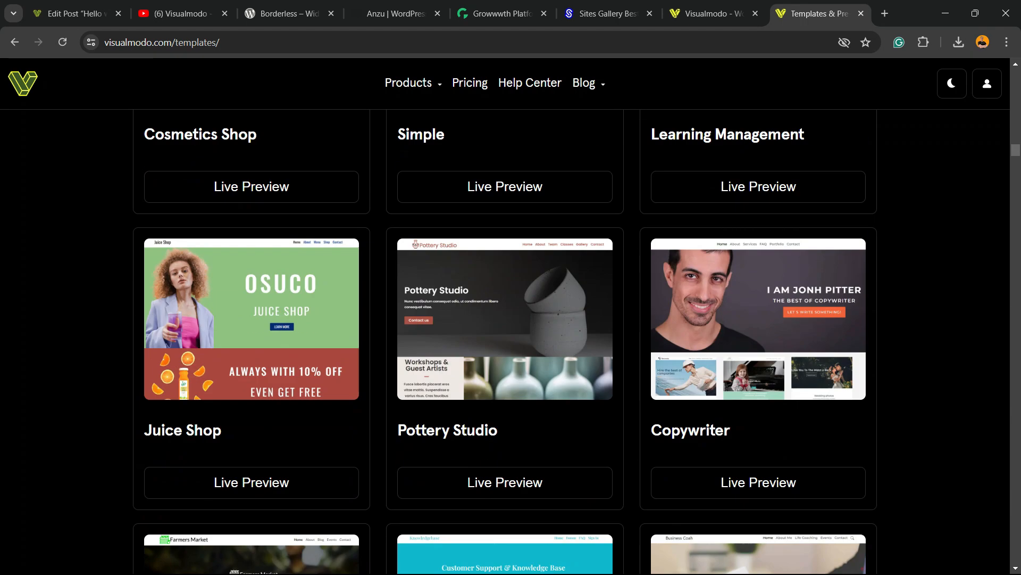
pyautogui.scroll(-3)
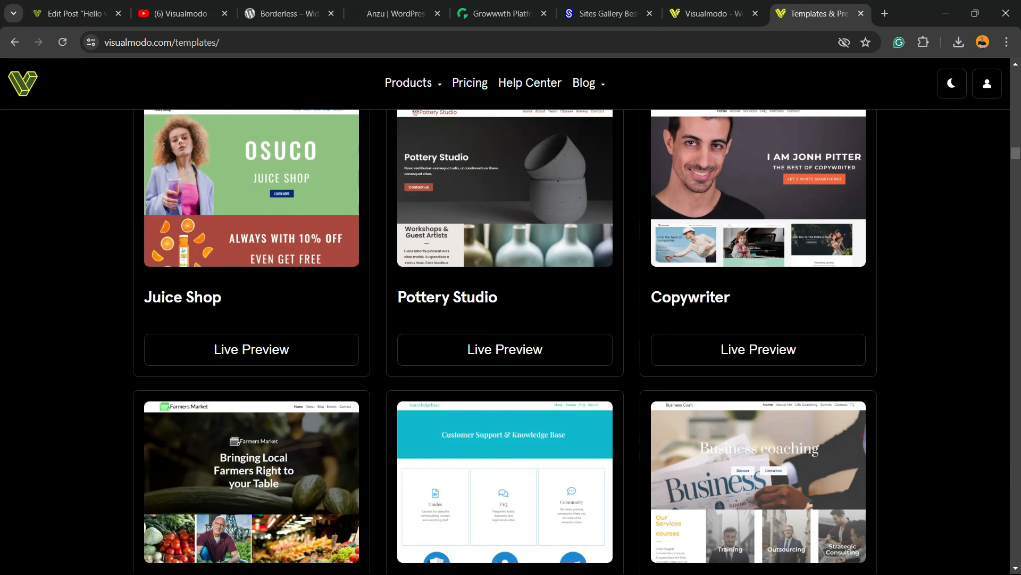